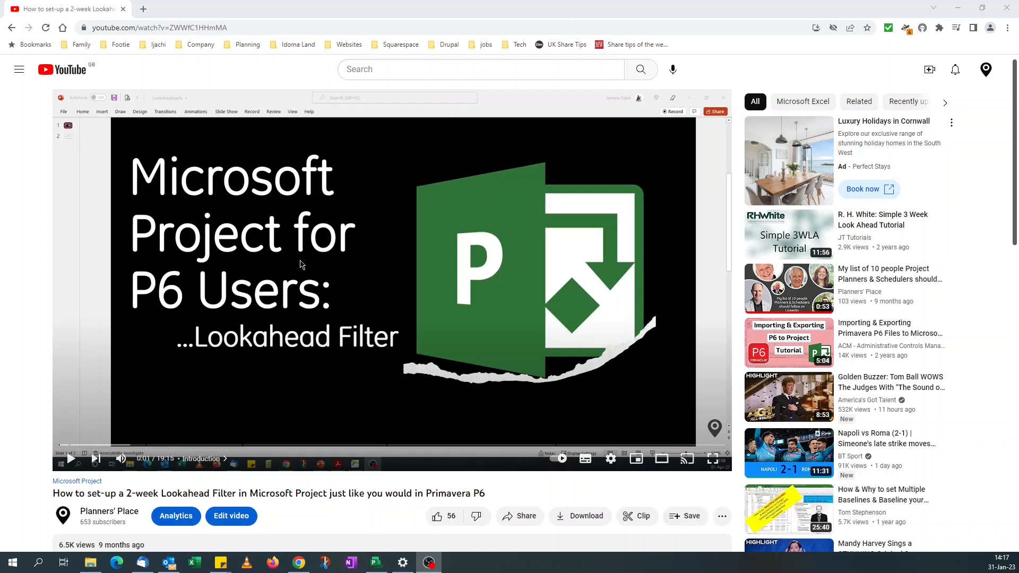
pyautogui.moveTo(174, 388)
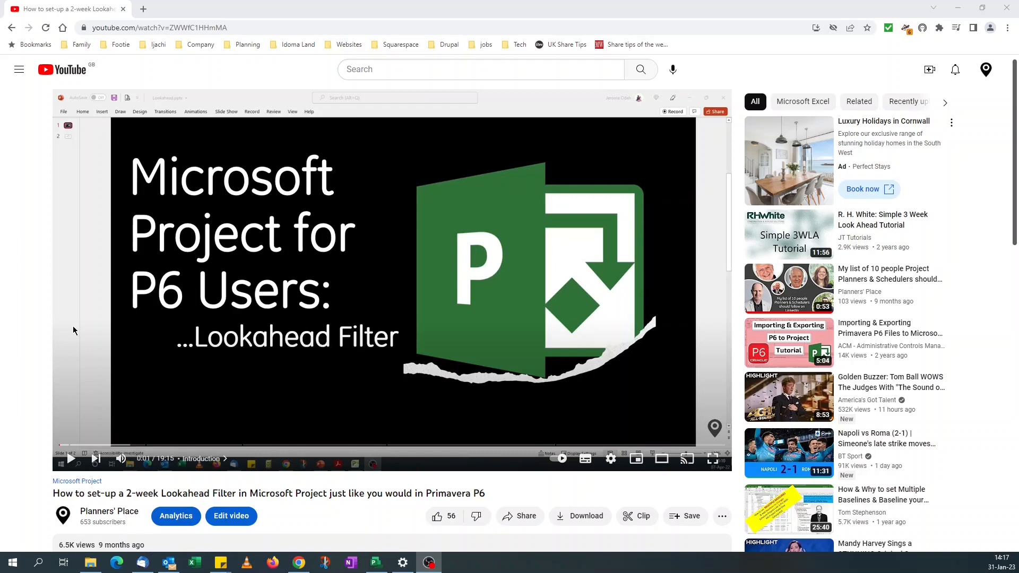
pyautogui.moveTo(324, 208)
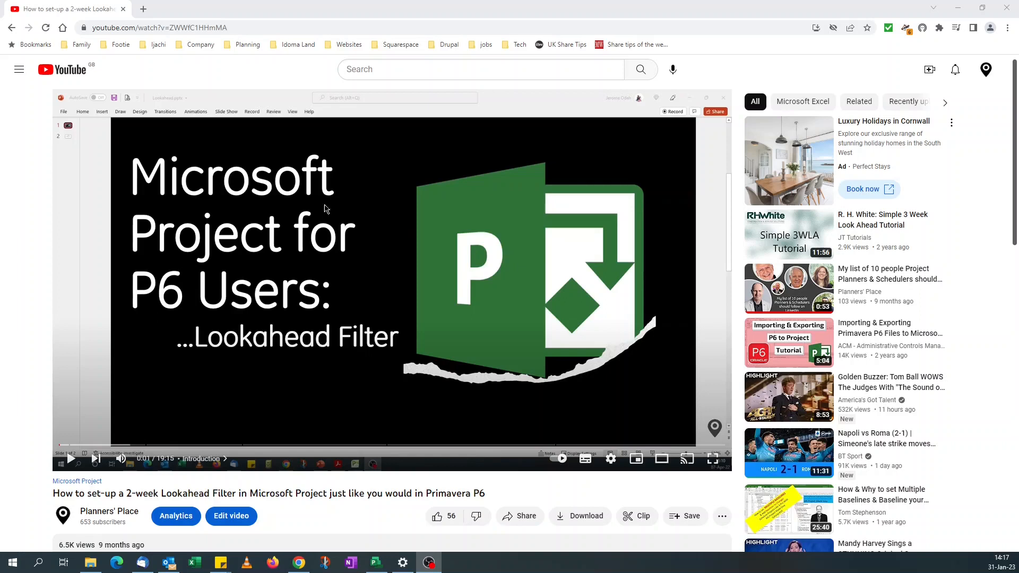
pyautogui.moveTo(244, 261)
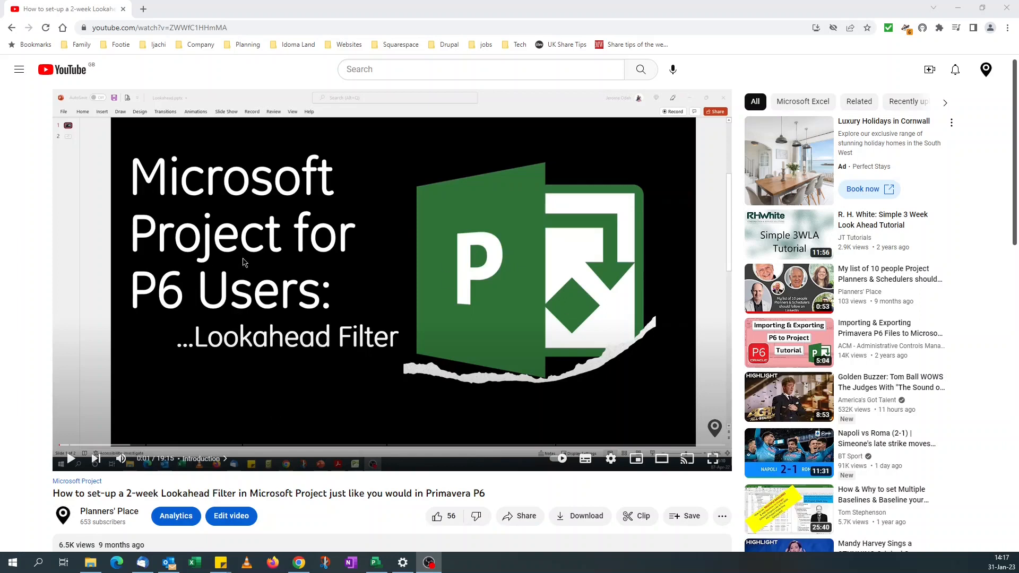
pyautogui.moveTo(385, 562)
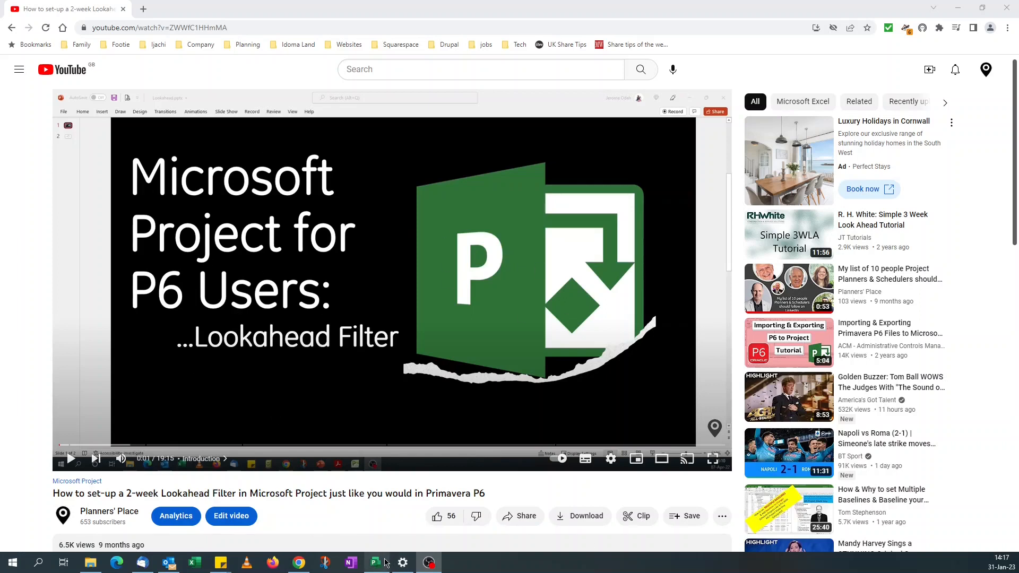
# - Bring Microsoft Project forward and apply the custom 90D LAH WBS view
pyautogui.click(373, 562)
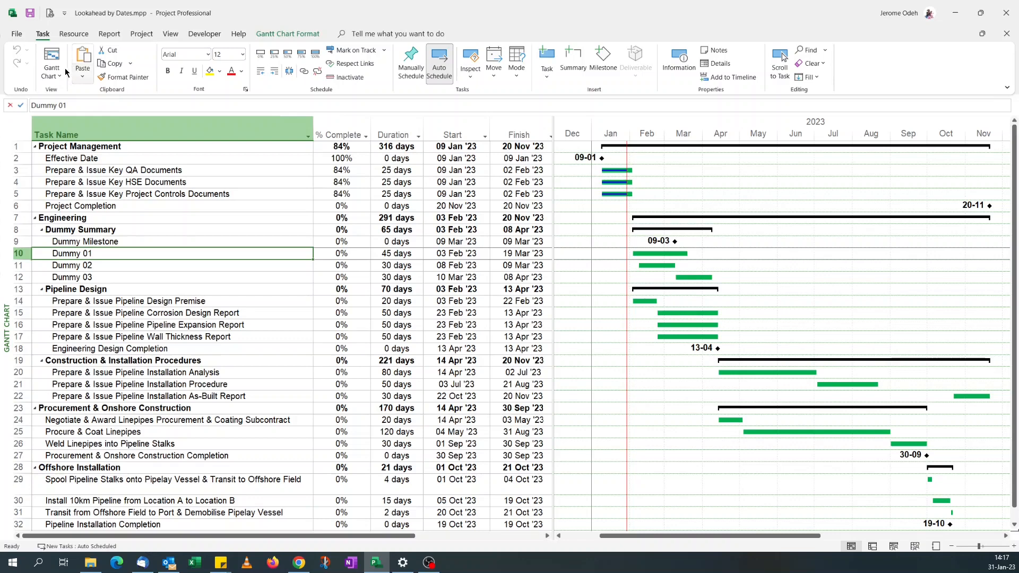
pyautogui.click(51, 62)
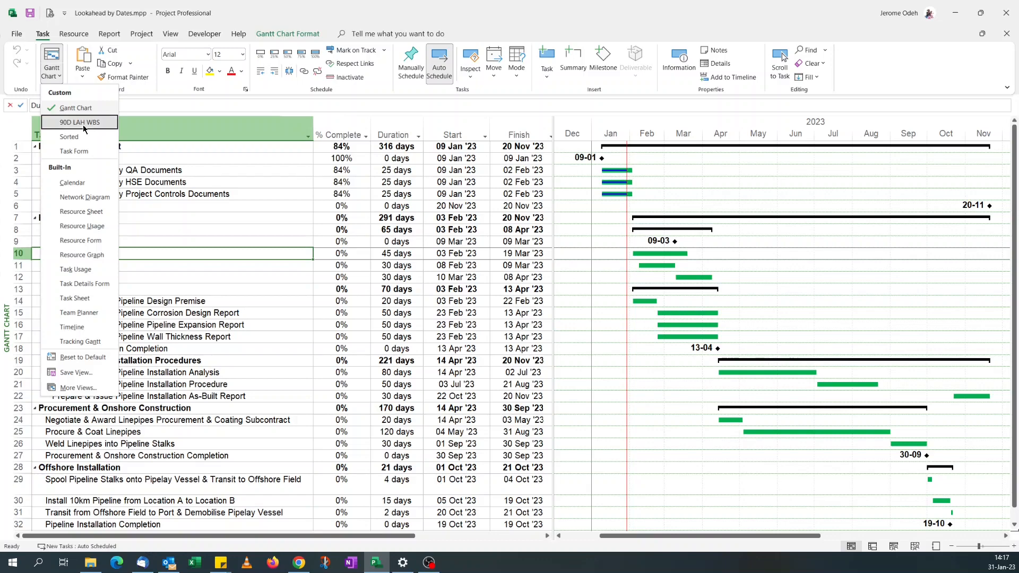
pyautogui.click(80, 123)
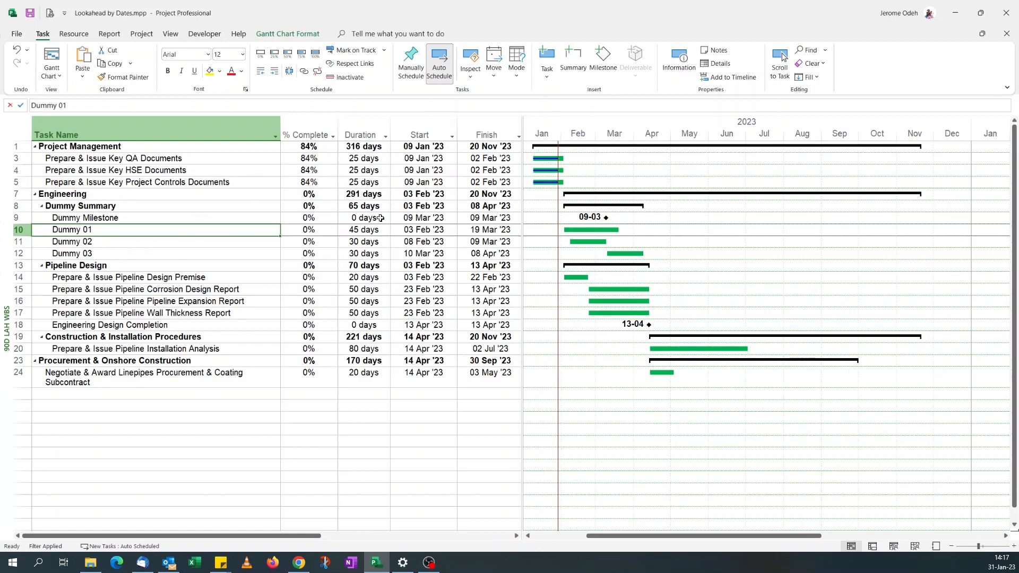
pyautogui.moveTo(469, 200)
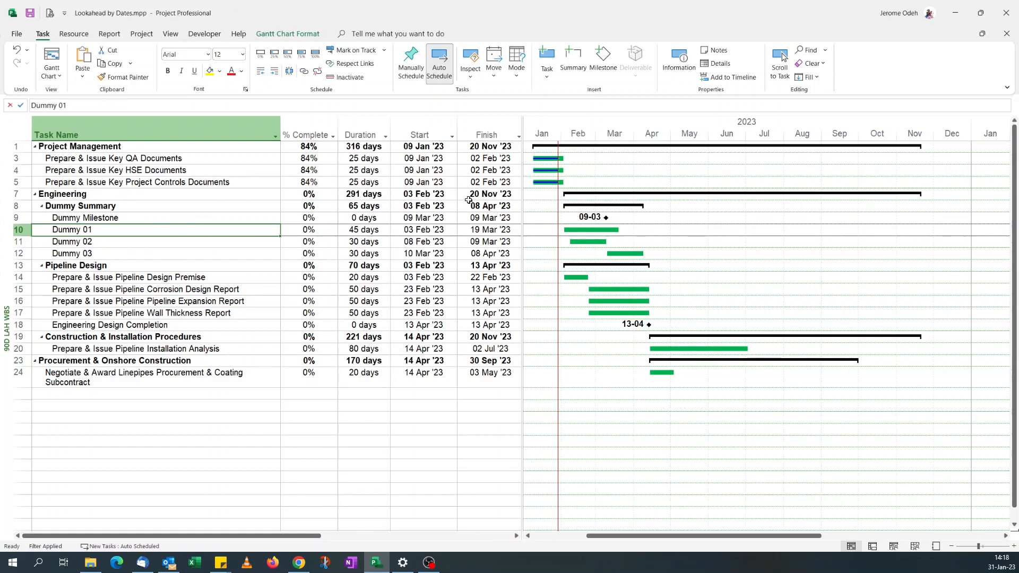
pyautogui.moveTo(174, 264)
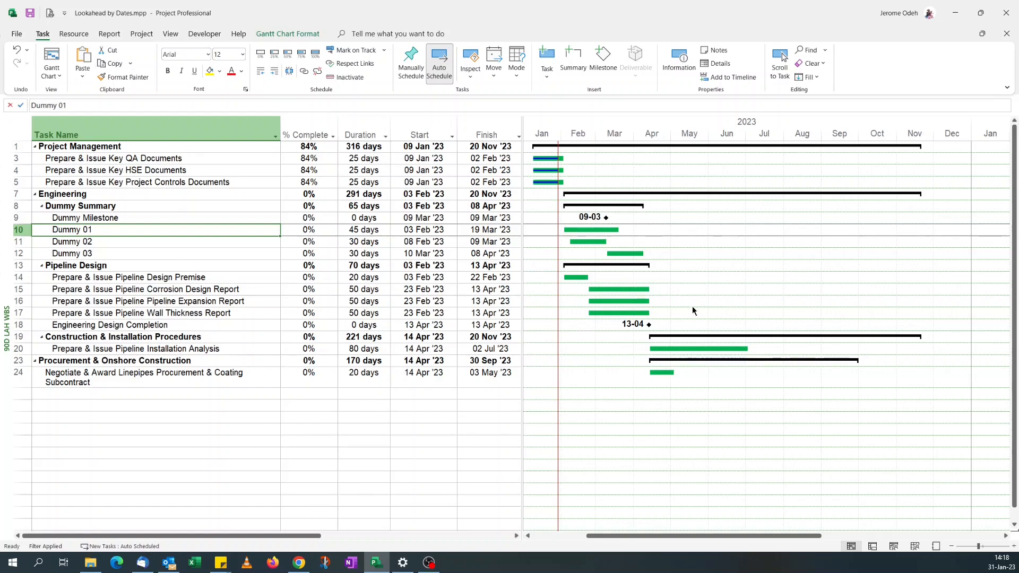
pyautogui.moveTo(512, 304)
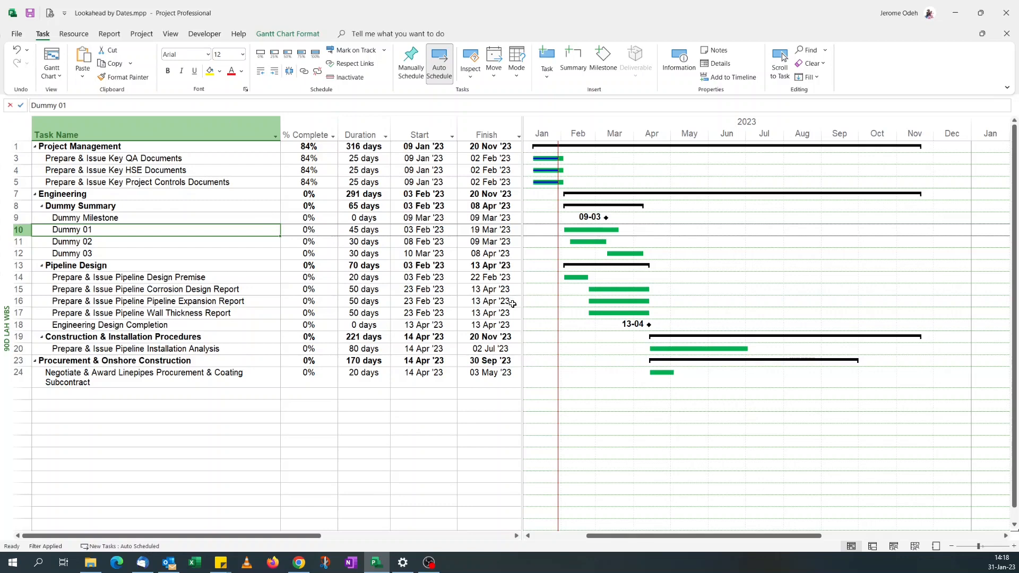
pyautogui.moveTo(76, 153)
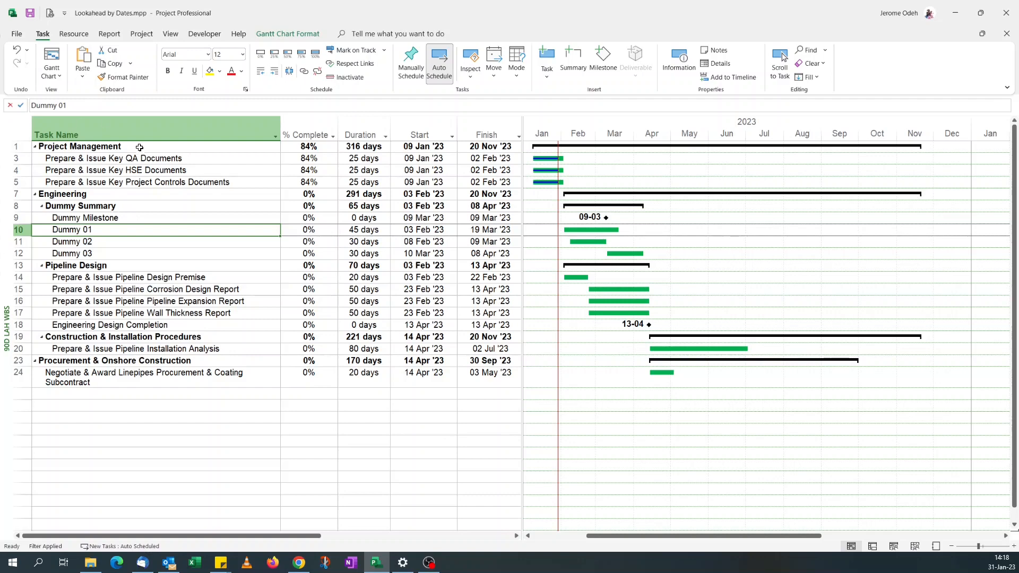
pyautogui.moveTo(106, 155)
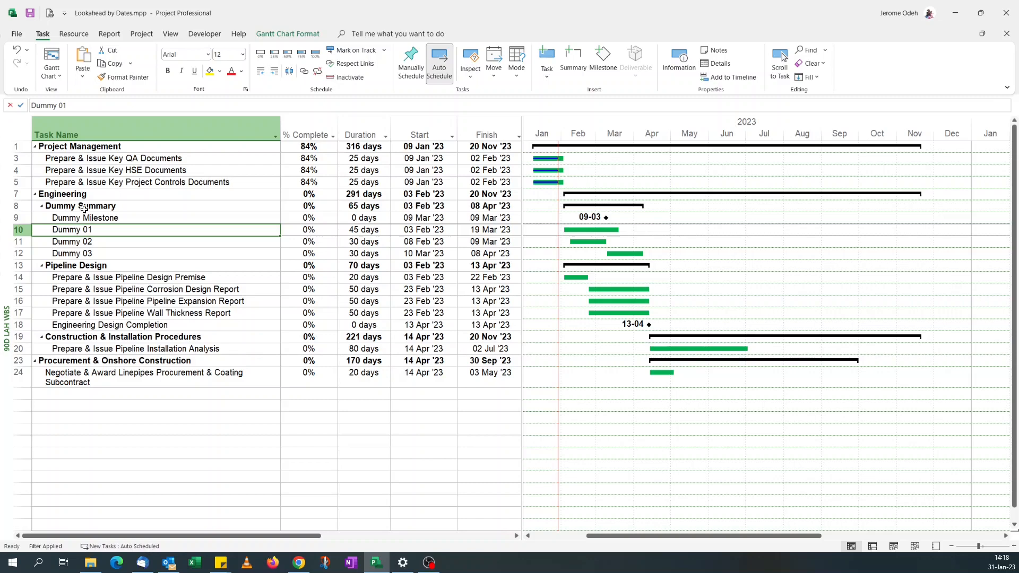
pyautogui.moveTo(258, 397)
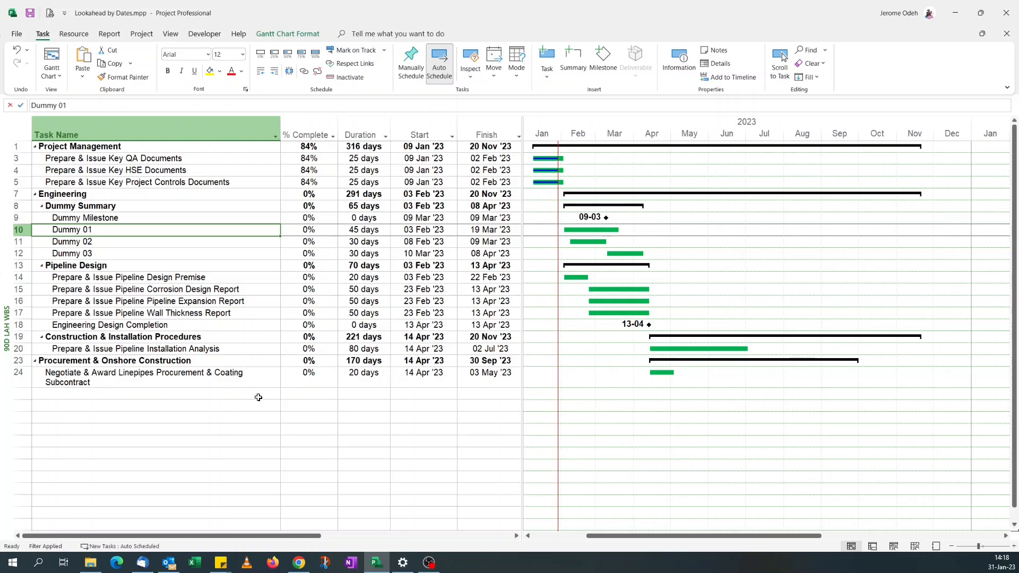
pyautogui.moveTo(199, 416)
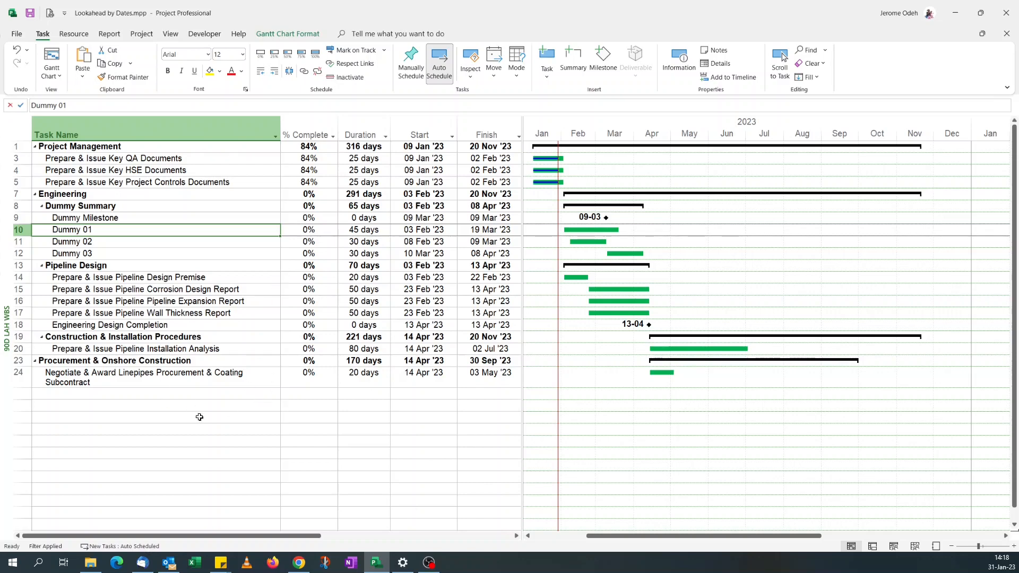
pyautogui.moveTo(386, 227)
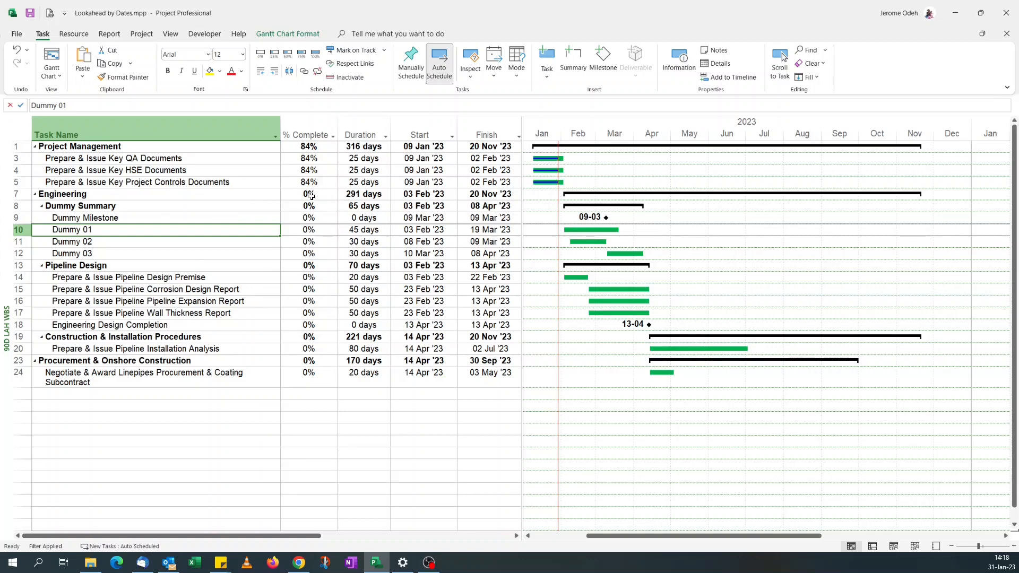
pyautogui.moveTo(292, 264)
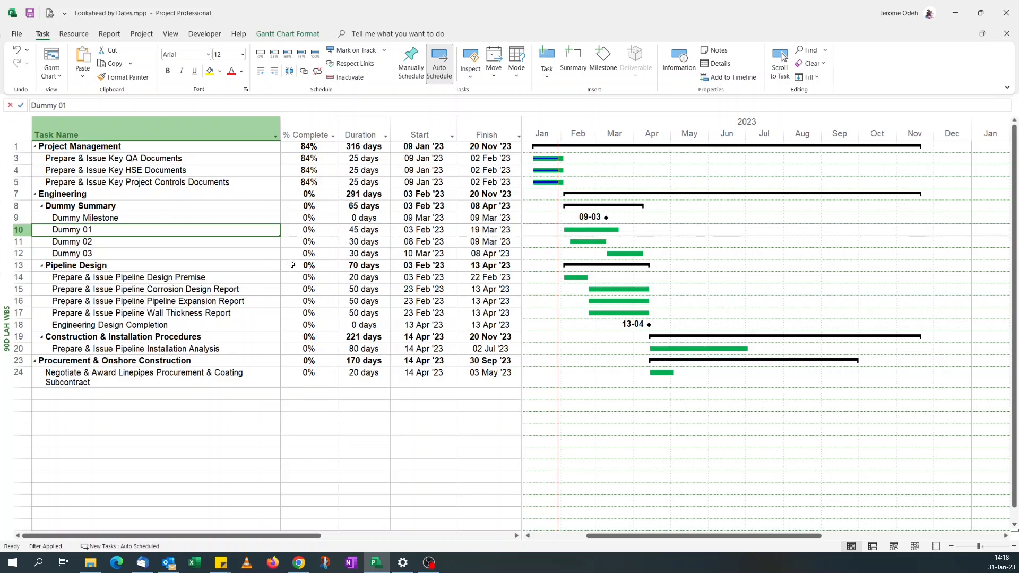
pyautogui.moveTo(400, 293)
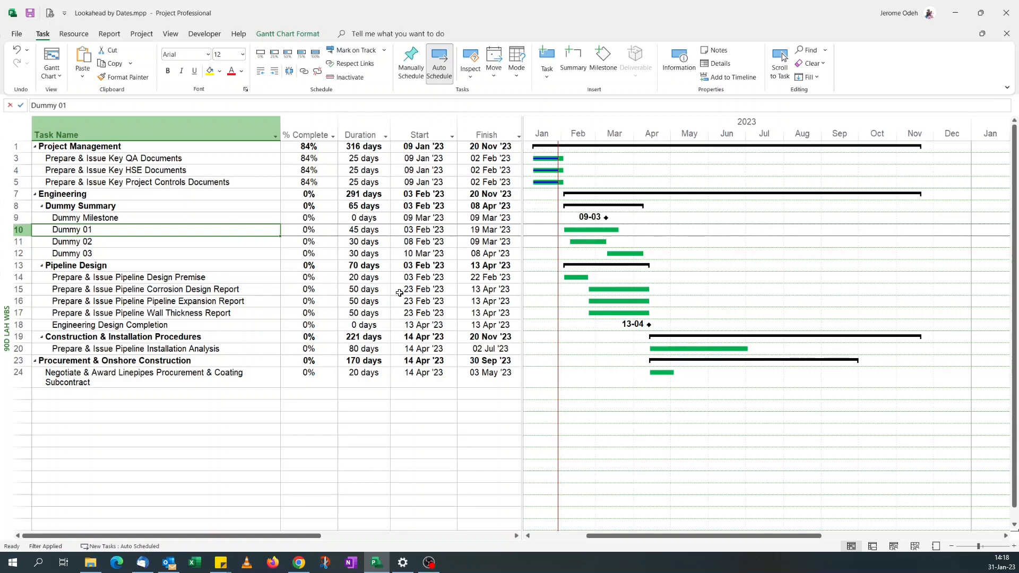
pyautogui.moveTo(171, 349)
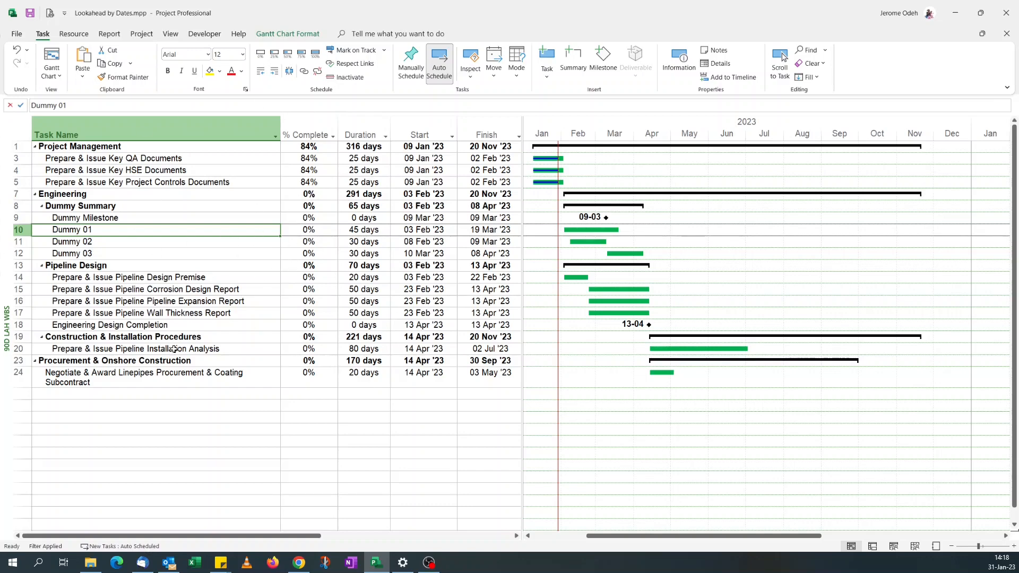
pyautogui.moveTo(409, 297)
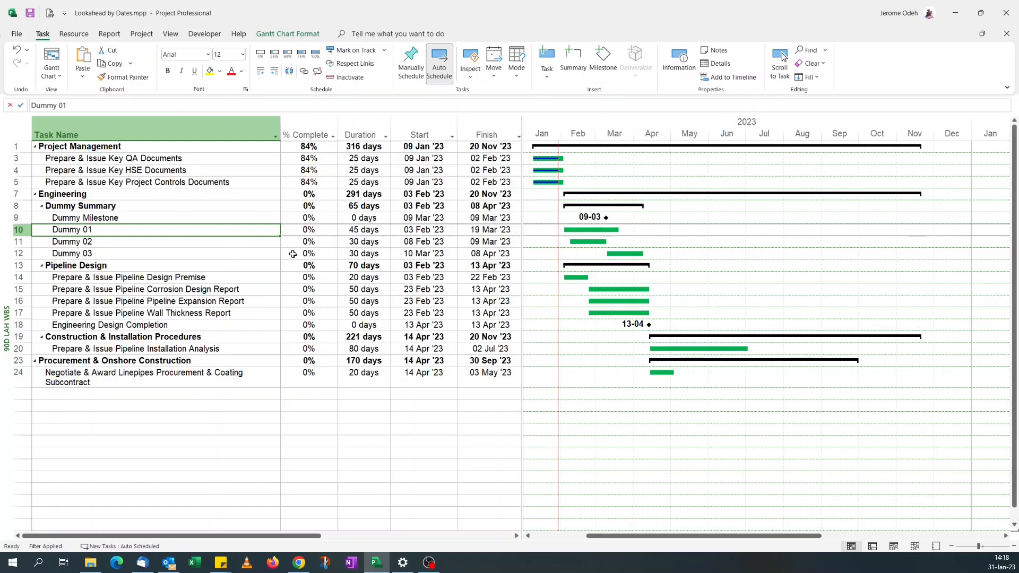
pyautogui.moveTo(451, 245)
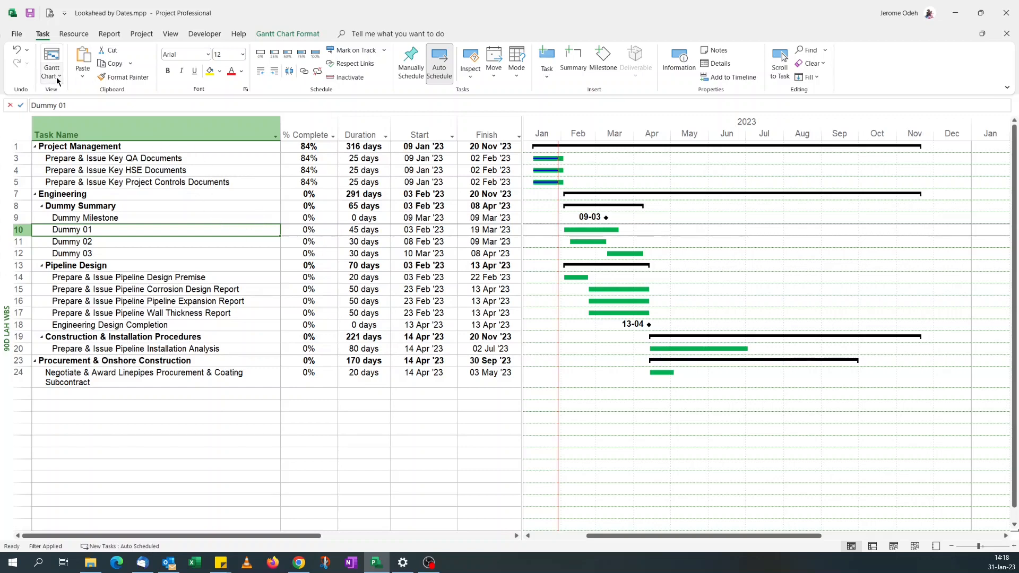
pyautogui.moveTo(52, 62)
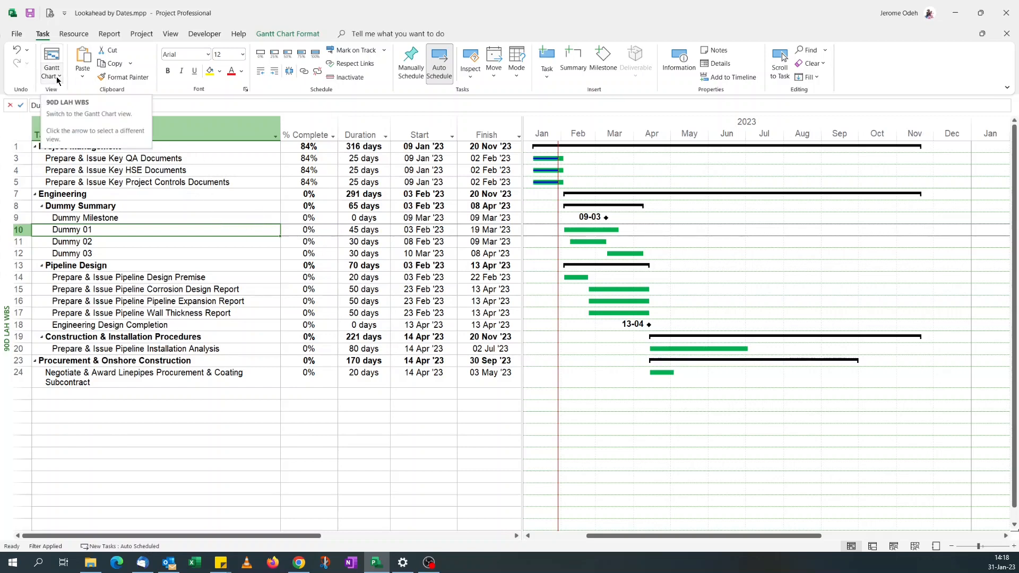
# - Open the More Views dialog from the Gantt Chart view dropdown
pyautogui.click(58, 79)
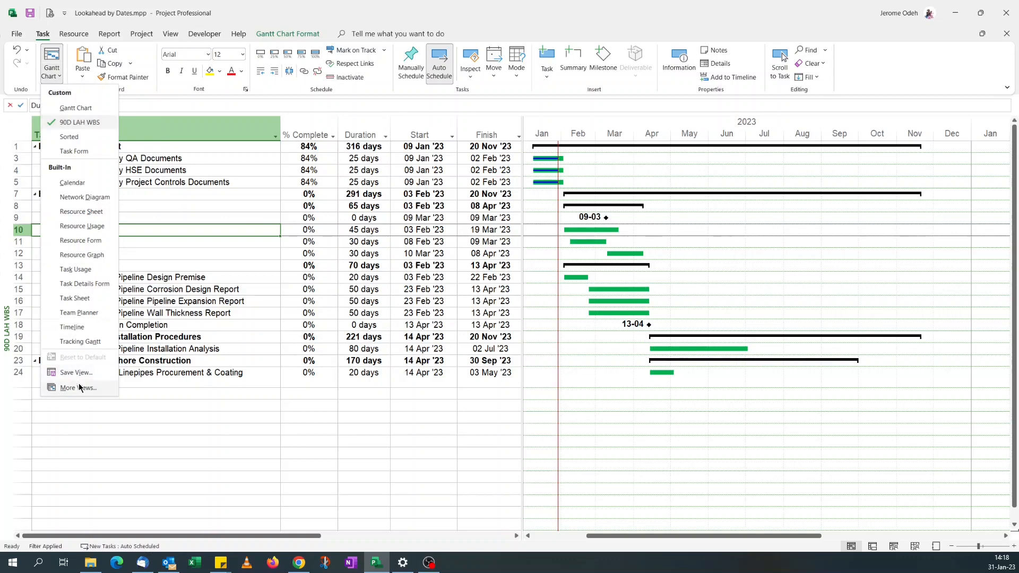
pyautogui.moveTo(81, 341)
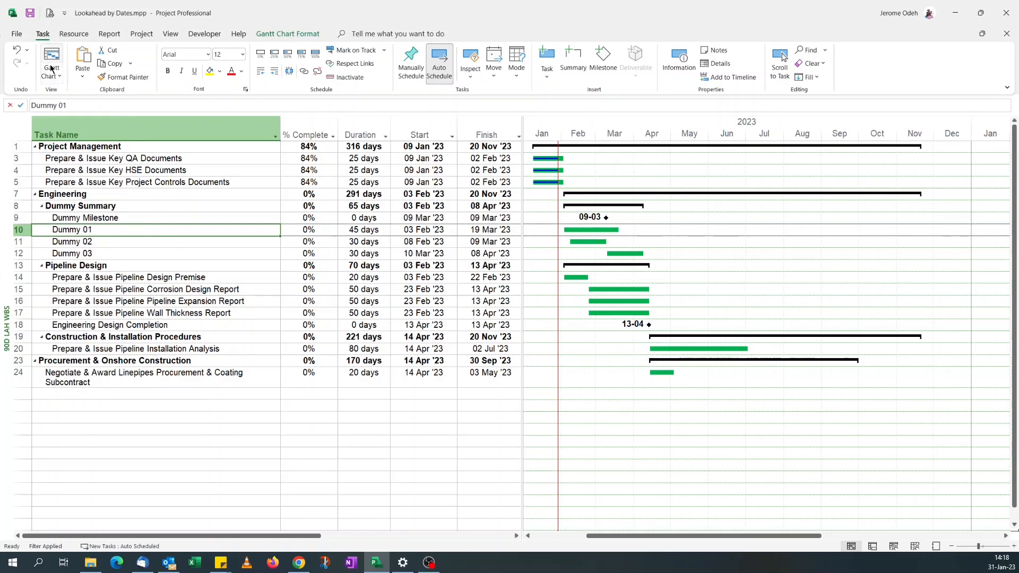
pyautogui.click(50, 59)
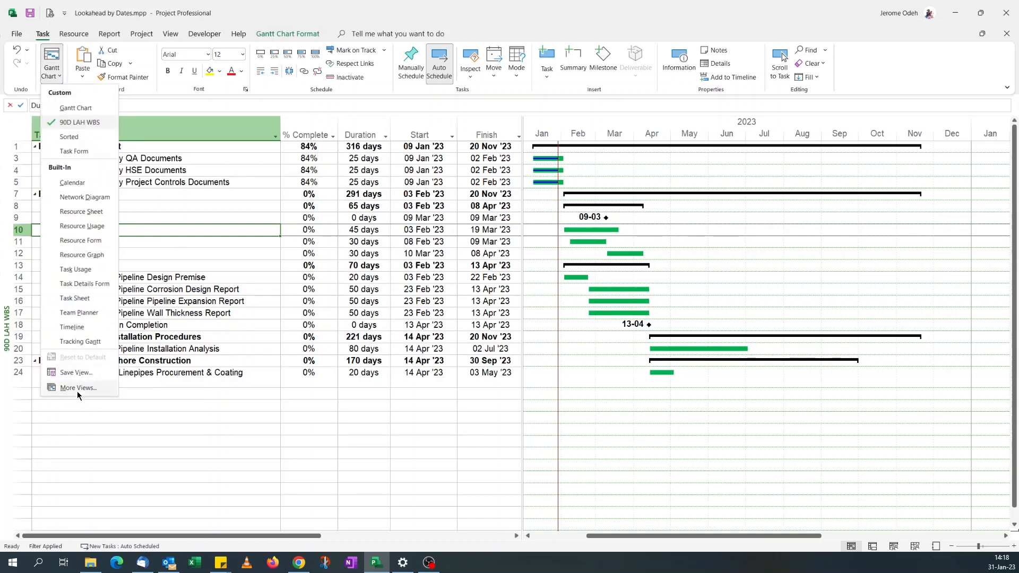
pyautogui.click(78, 388)
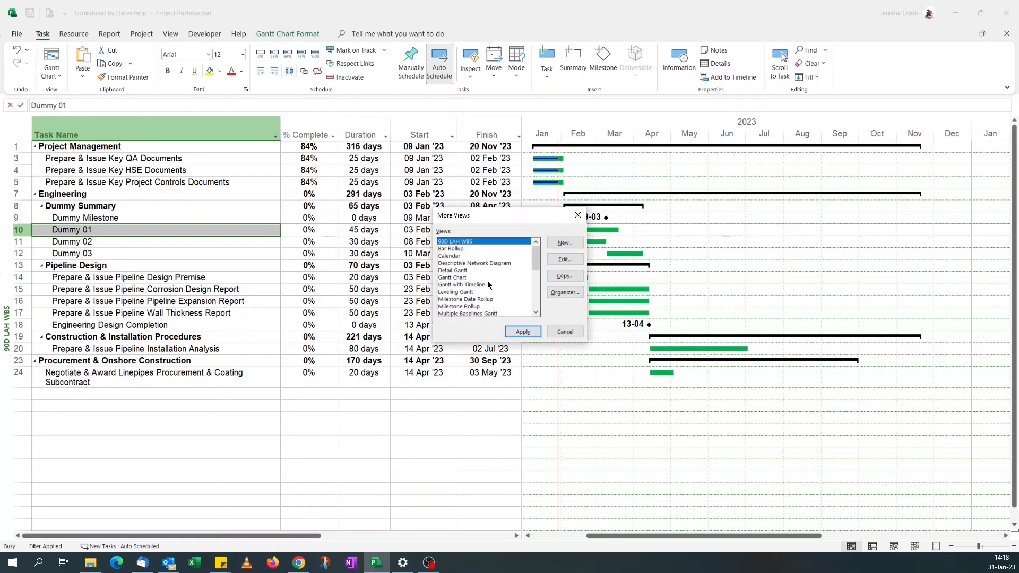
pyautogui.moveTo(461, 250)
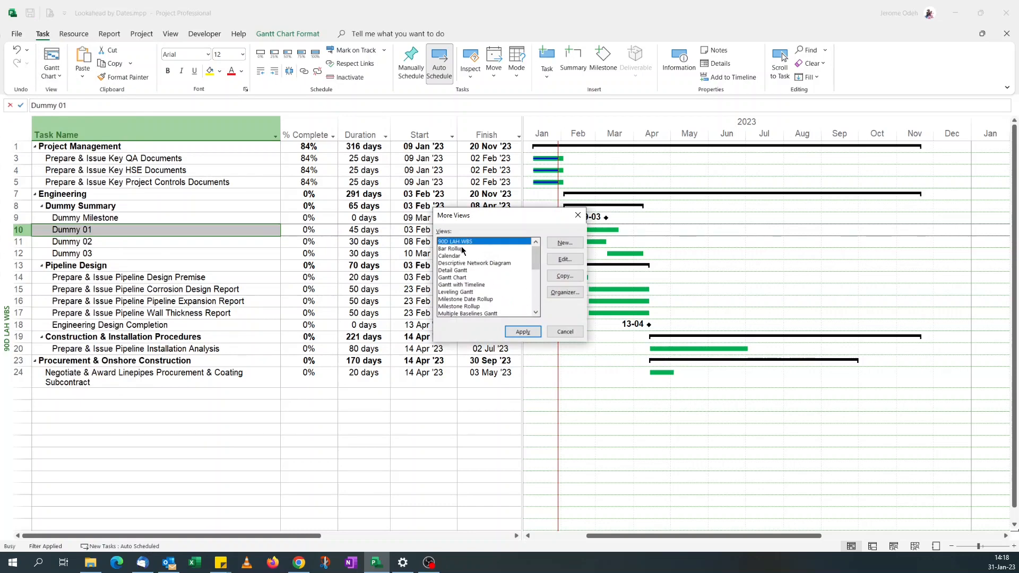
pyautogui.moveTo(548, 275)
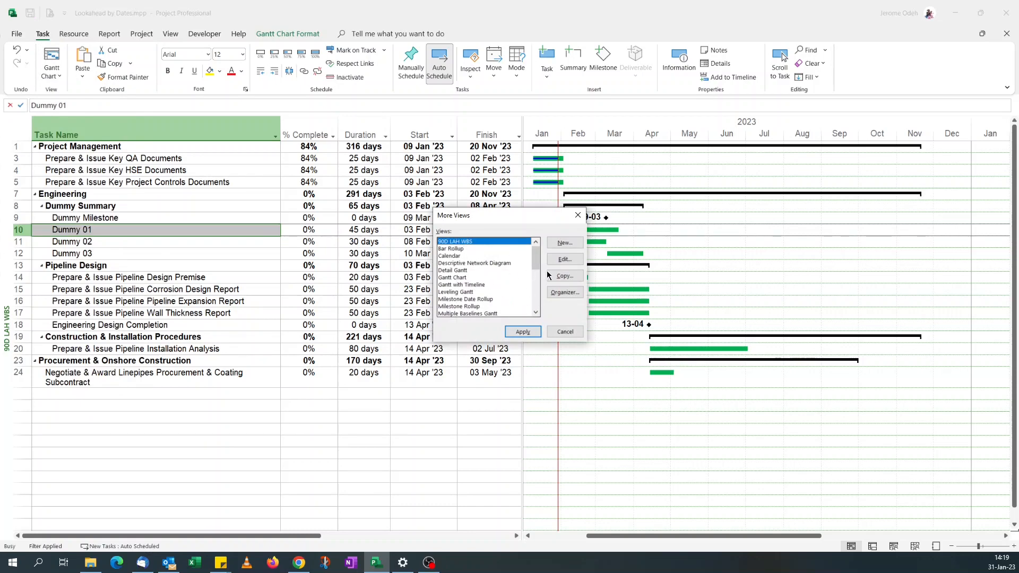
# - Copy the 90D LAH WBS view, name it '90D LAH Dates', and apply it
pyautogui.click(563, 275)
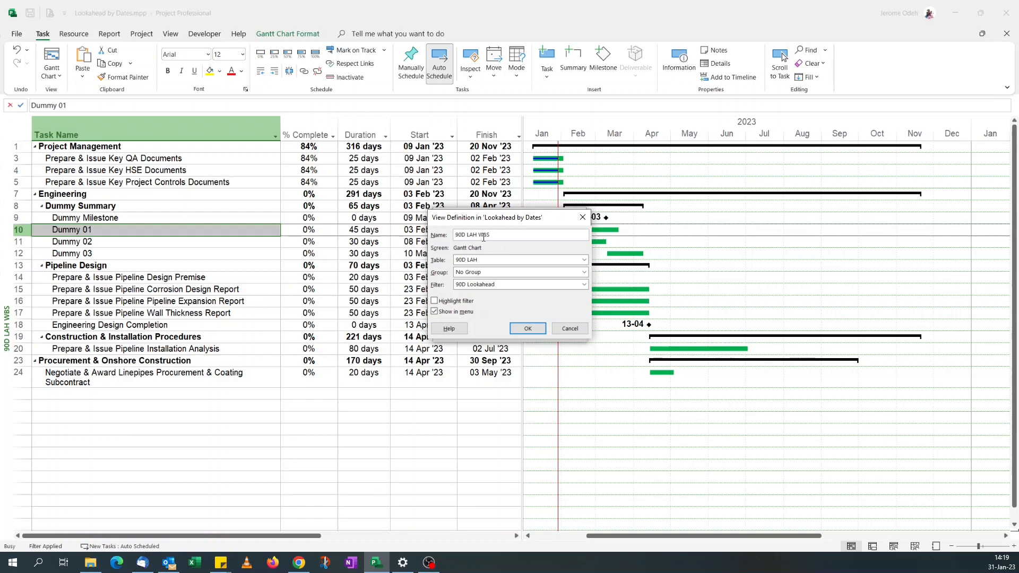
pyautogui.doubleClick(484, 235)
pyautogui.write('Dates')
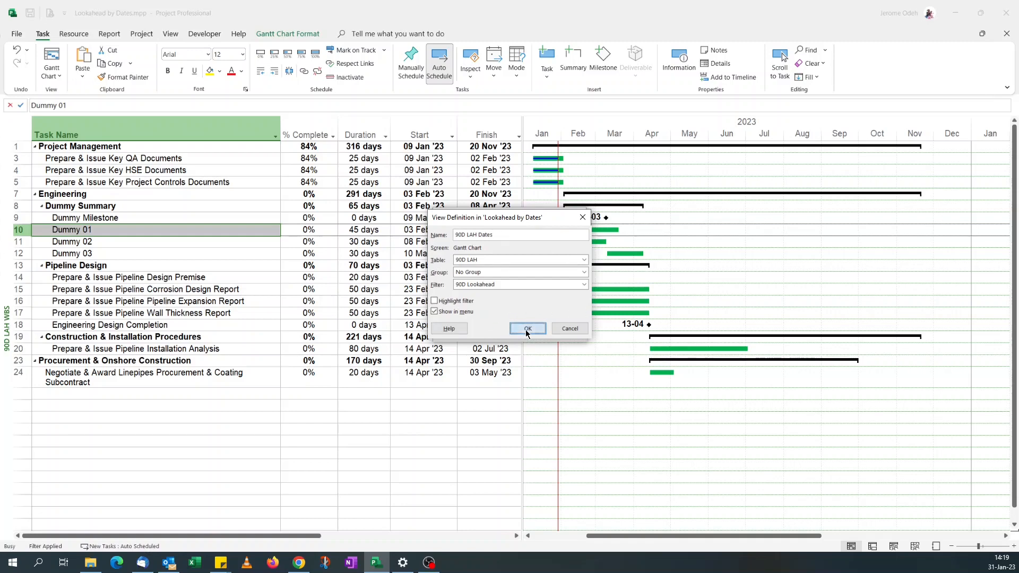
pyautogui.click(527, 328)
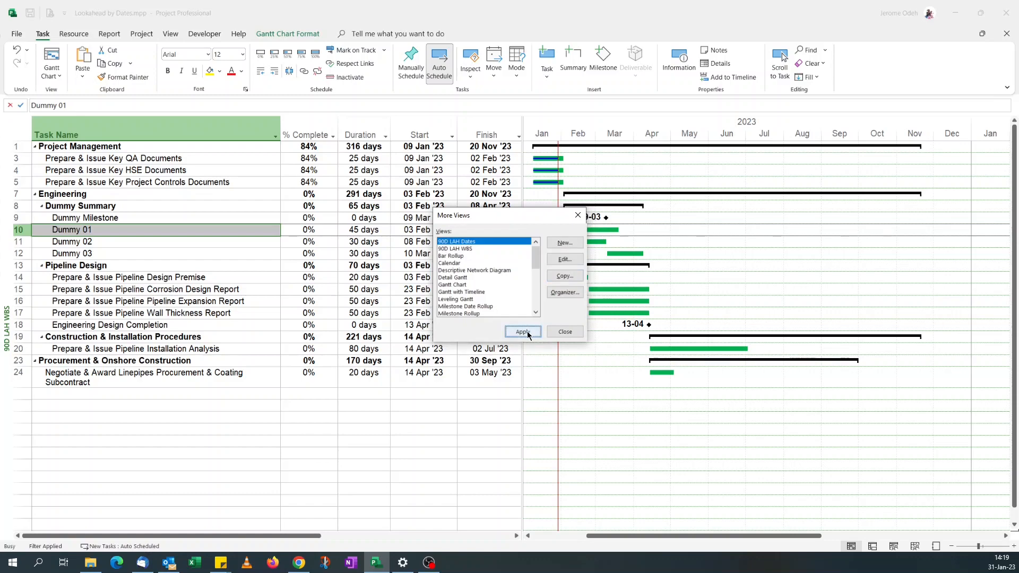
pyautogui.click(522, 331)
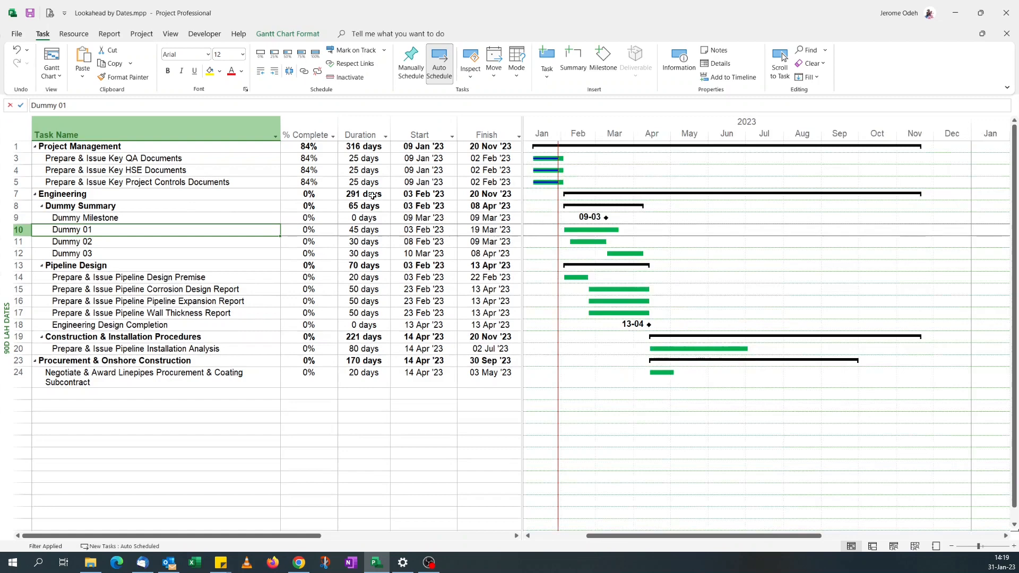
pyautogui.moveTo(424, 245)
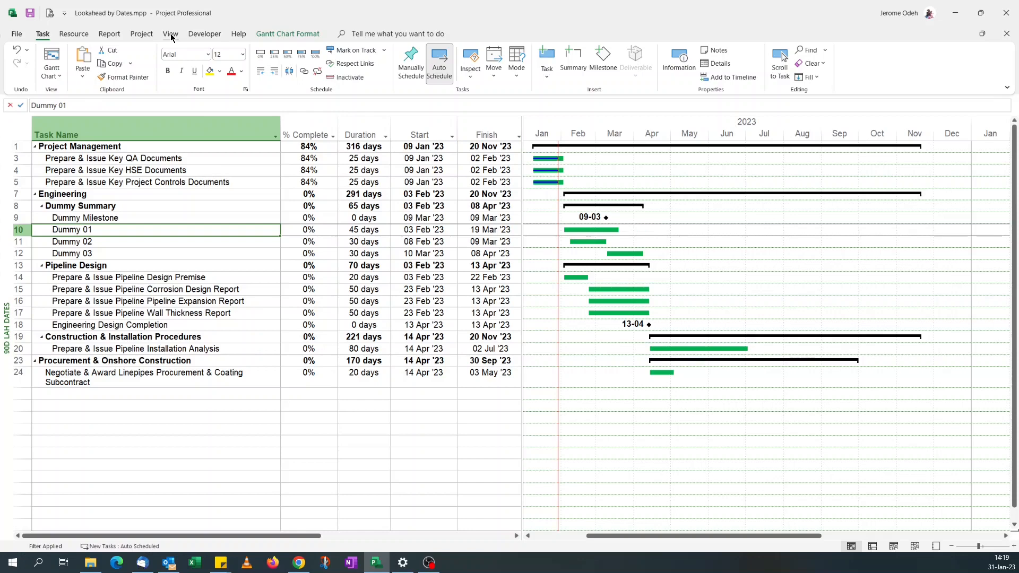
# - Open the More Groups dialog from the View tab's Group by dropdown
pyautogui.click(170, 33)
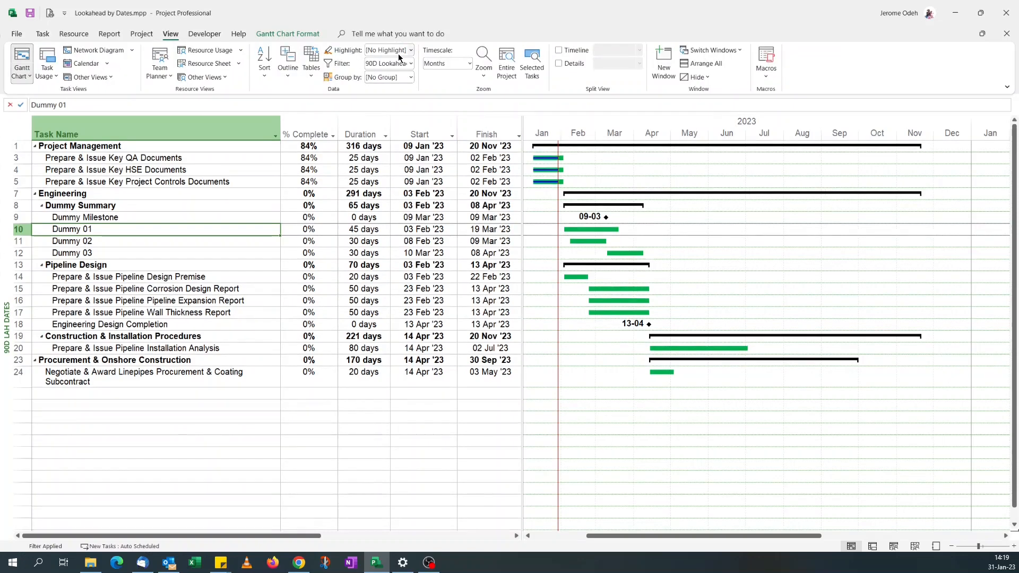
pyautogui.moveTo(388, 63)
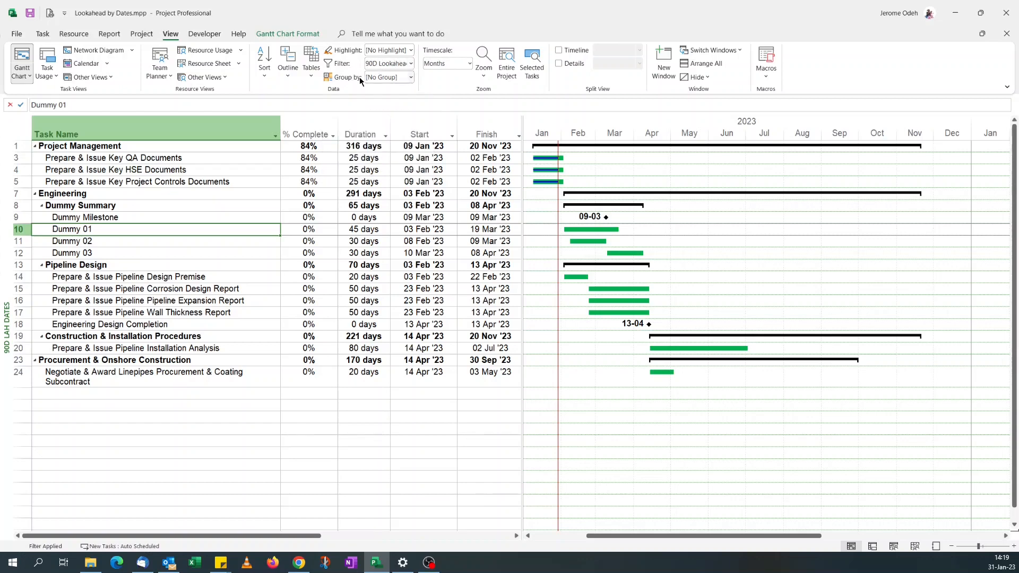
pyautogui.moveTo(373, 77)
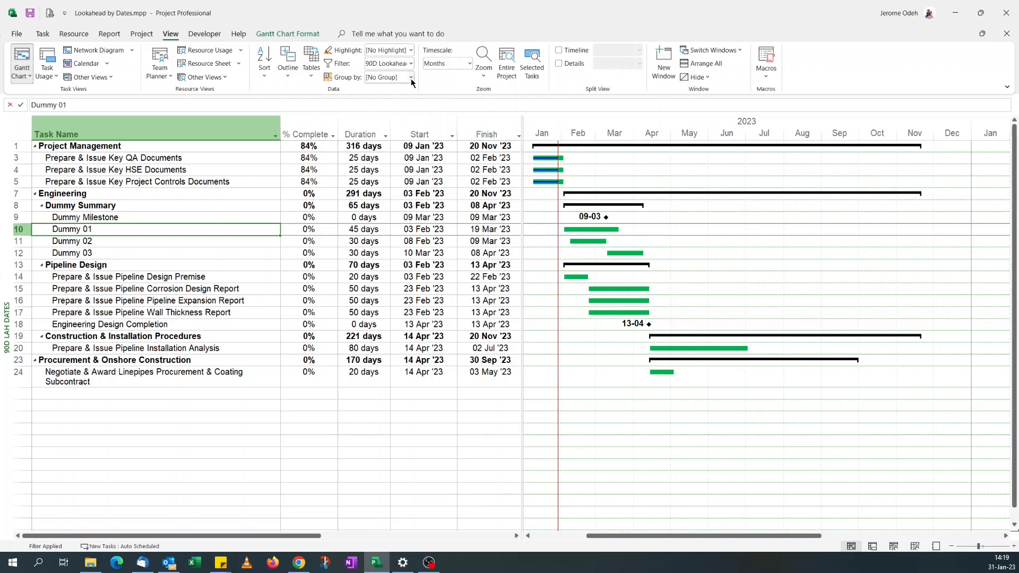
pyautogui.click(411, 77)
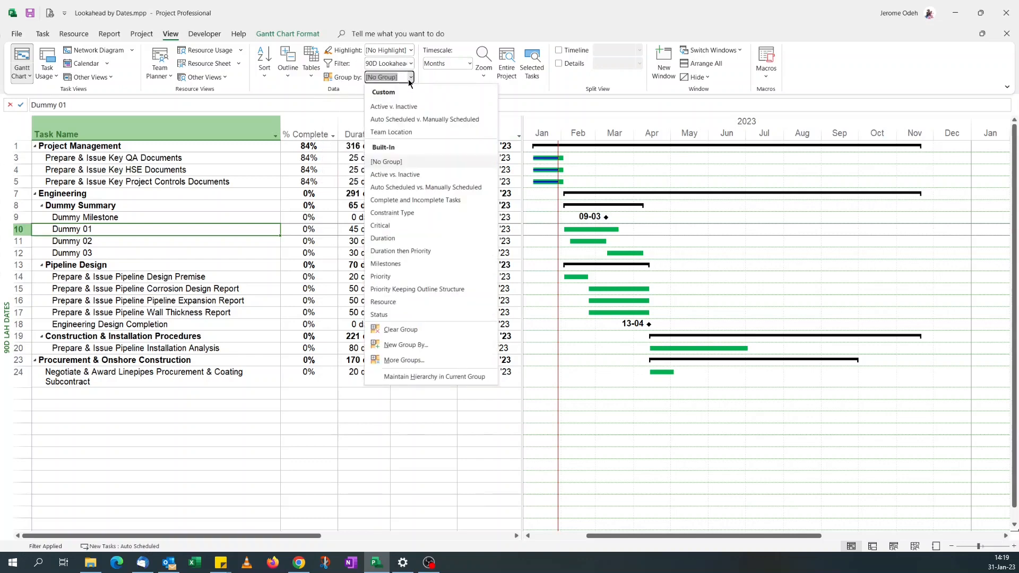
pyautogui.moveTo(403, 360)
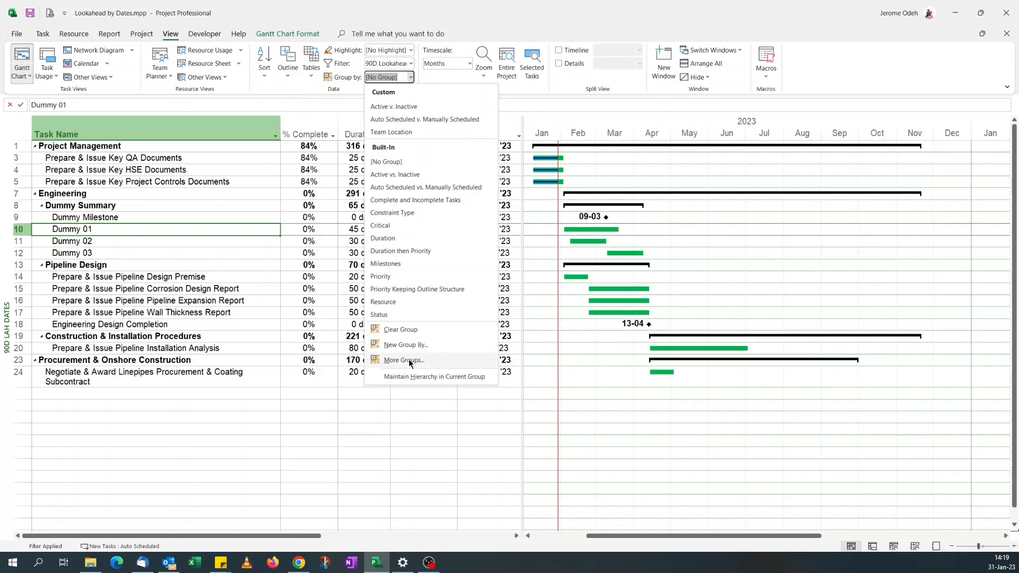
pyautogui.click(402, 360)
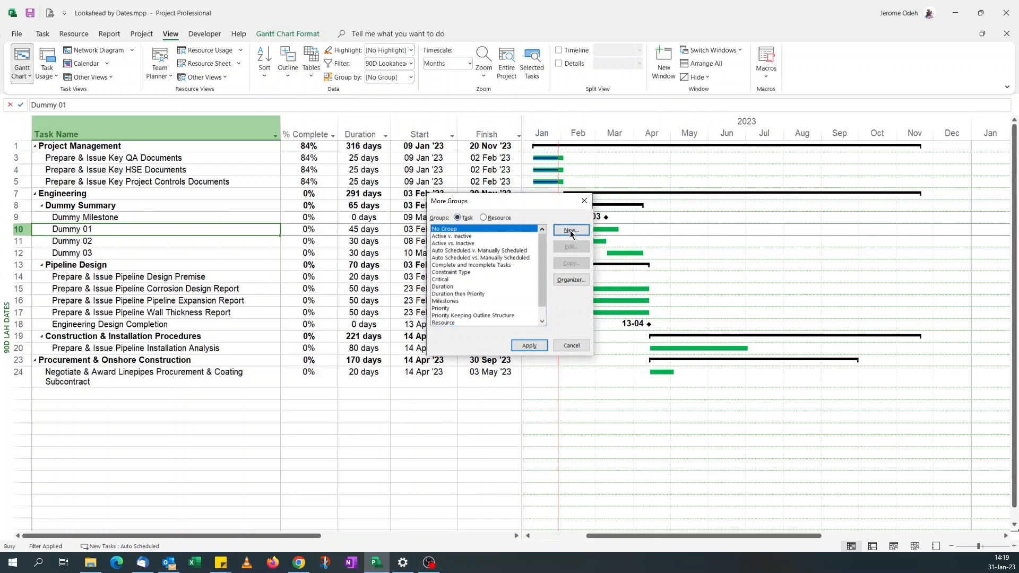
# - Define a new grouping '90D LAH Start Dates' with its Group By field, and save it
pyautogui.click(570, 230)
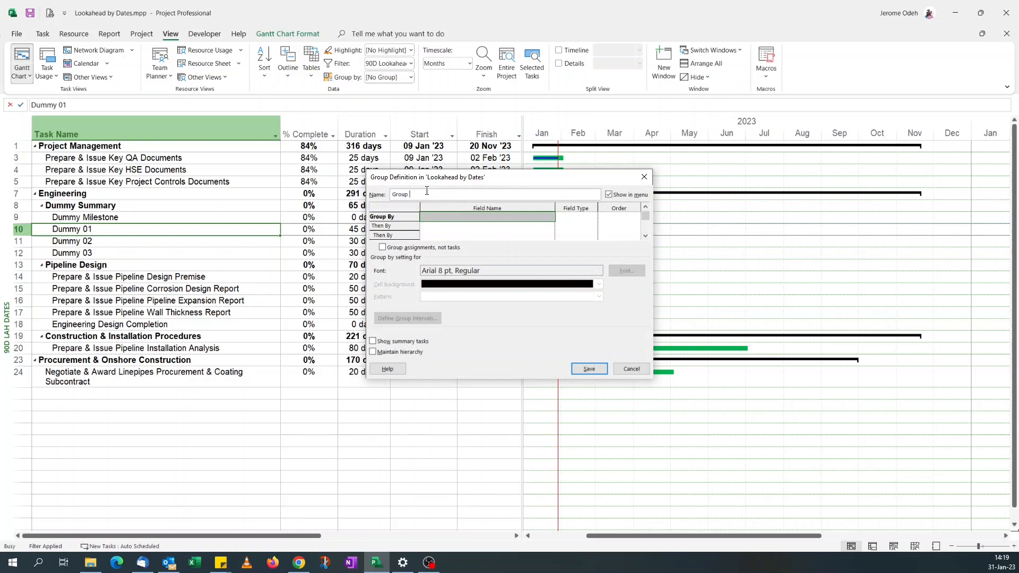
pyautogui.write('90D LAH')
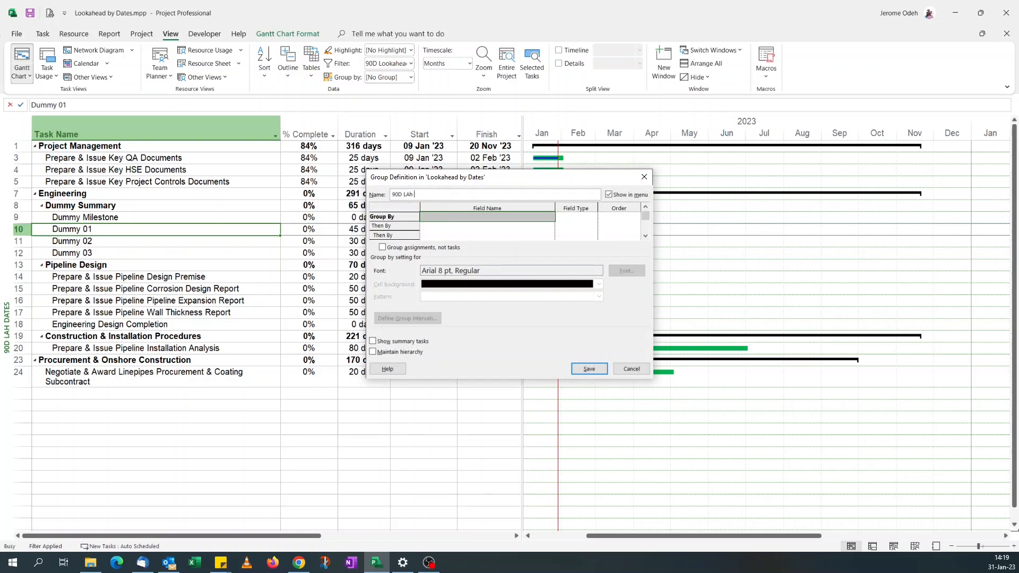
pyautogui.write('Start')
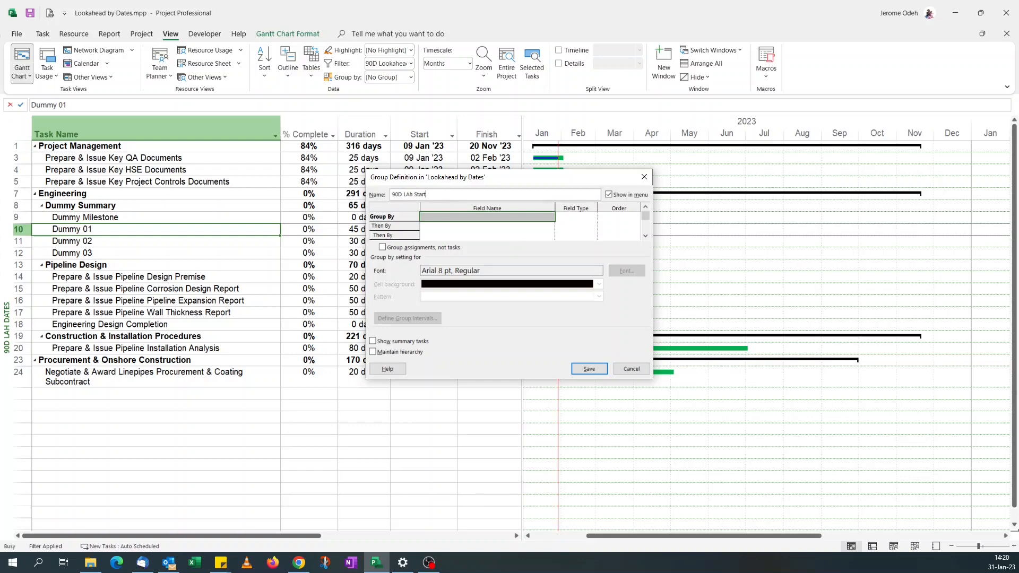
pyautogui.write('Dates')
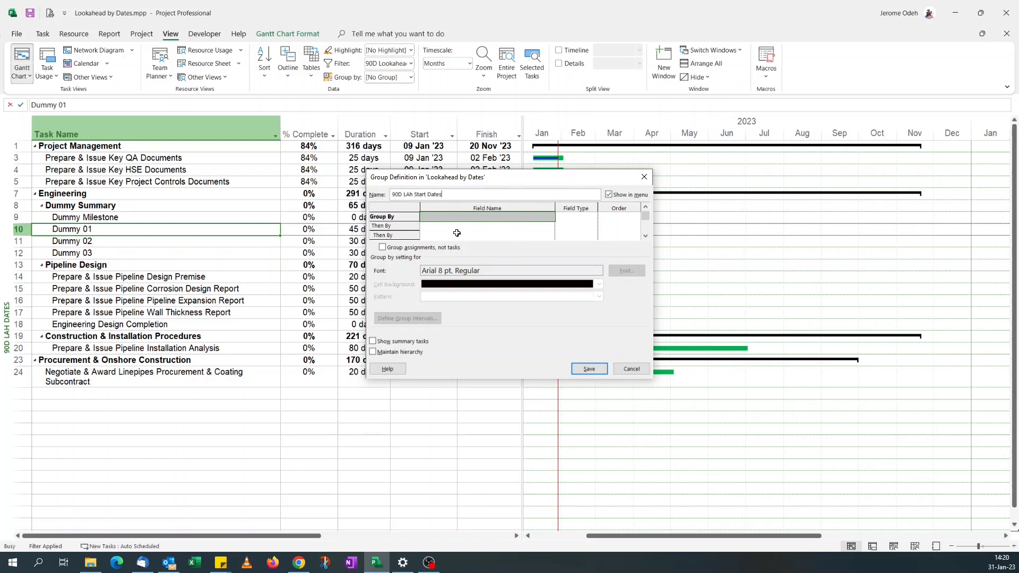
pyautogui.moveTo(625, 201)
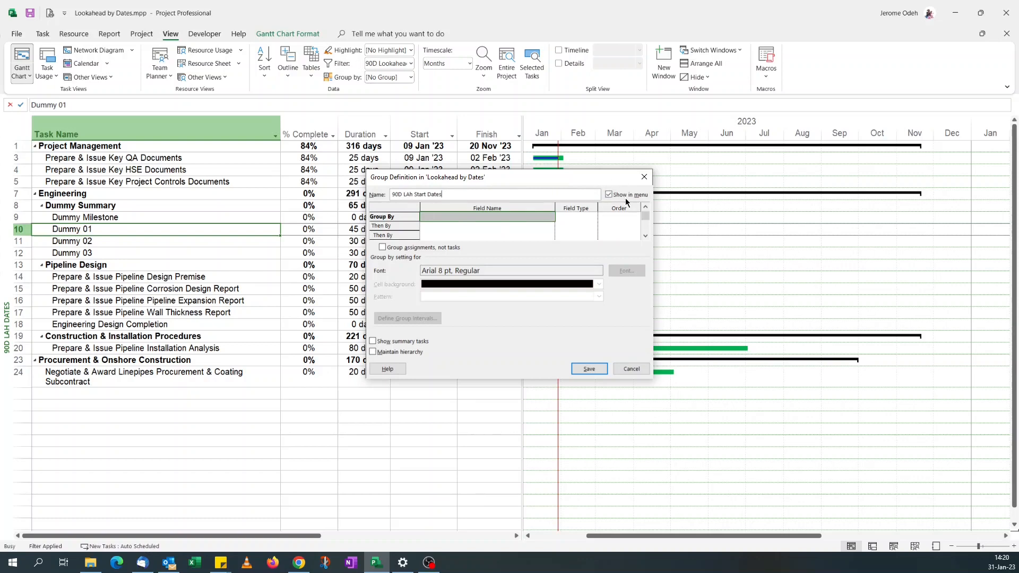
pyautogui.moveTo(602, 200)
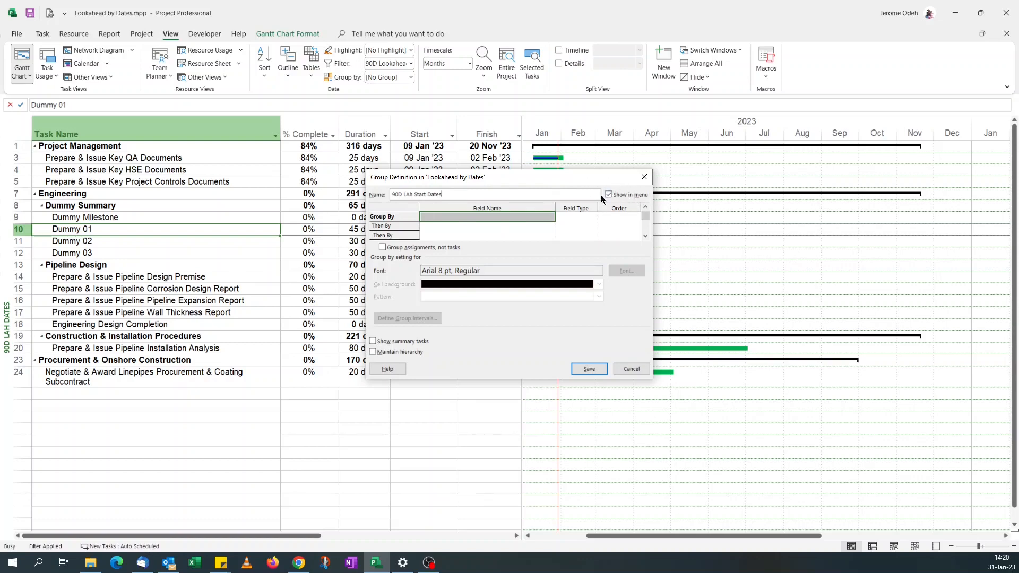
pyautogui.moveTo(318, 203)
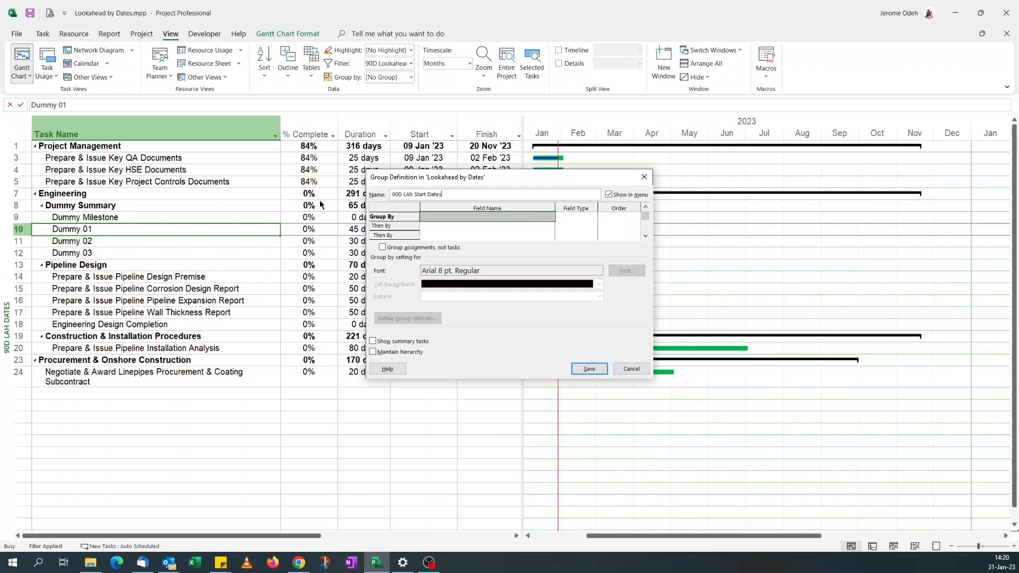
pyautogui.moveTo(429, 304)
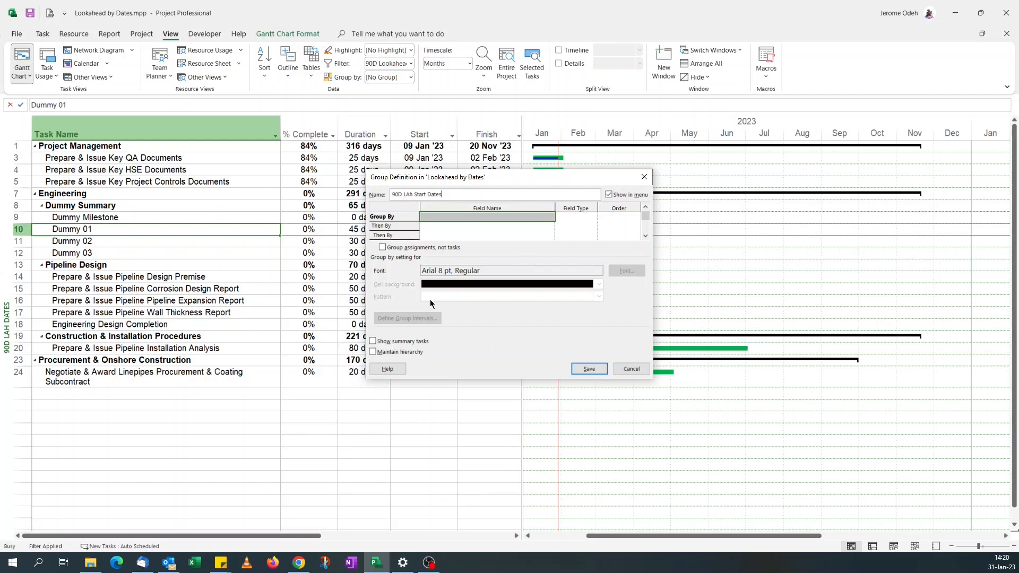
pyautogui.moveTo(318, 200)
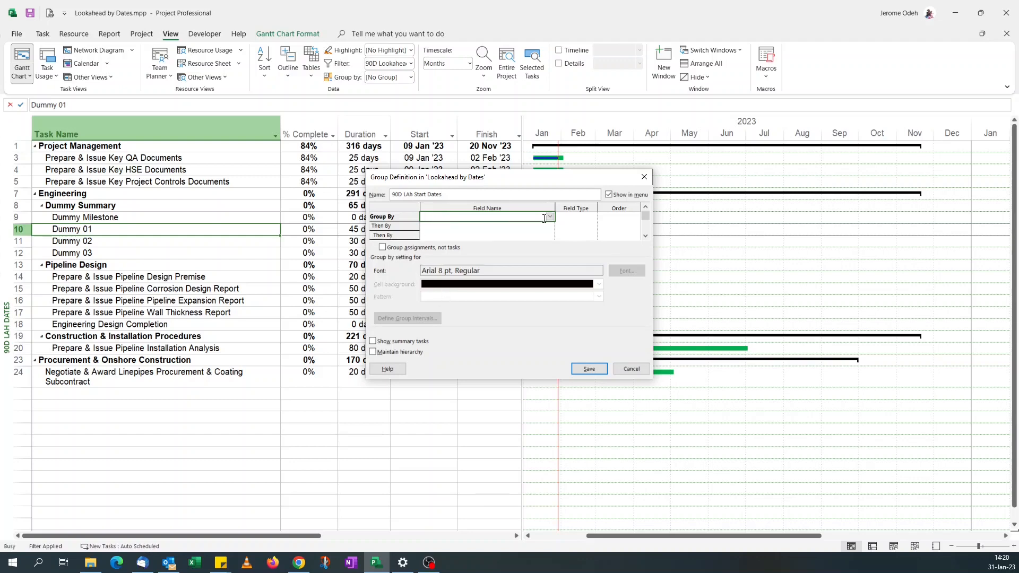
pyautogui.click(485, 216)
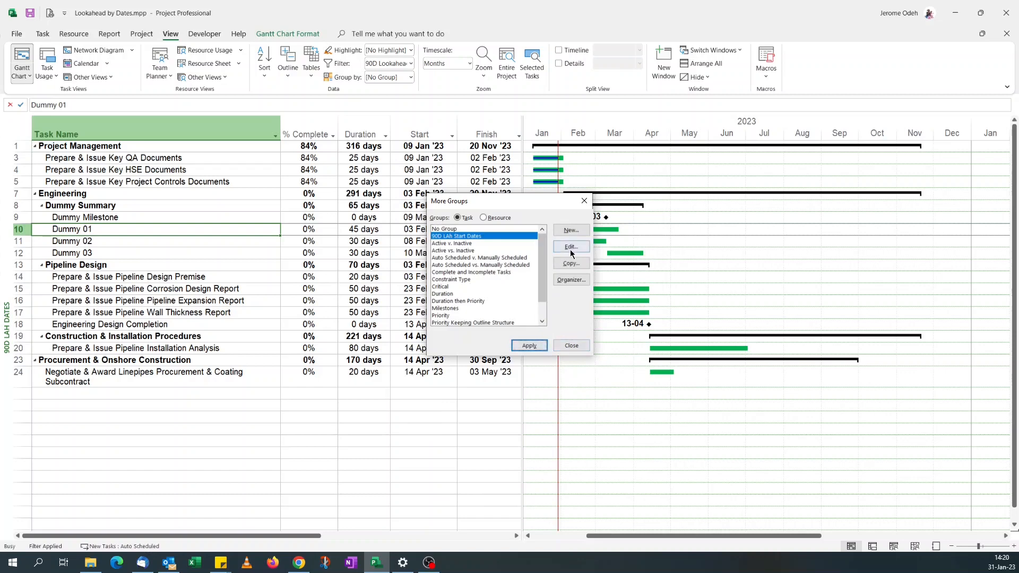
pyautogui.click(570, 245)
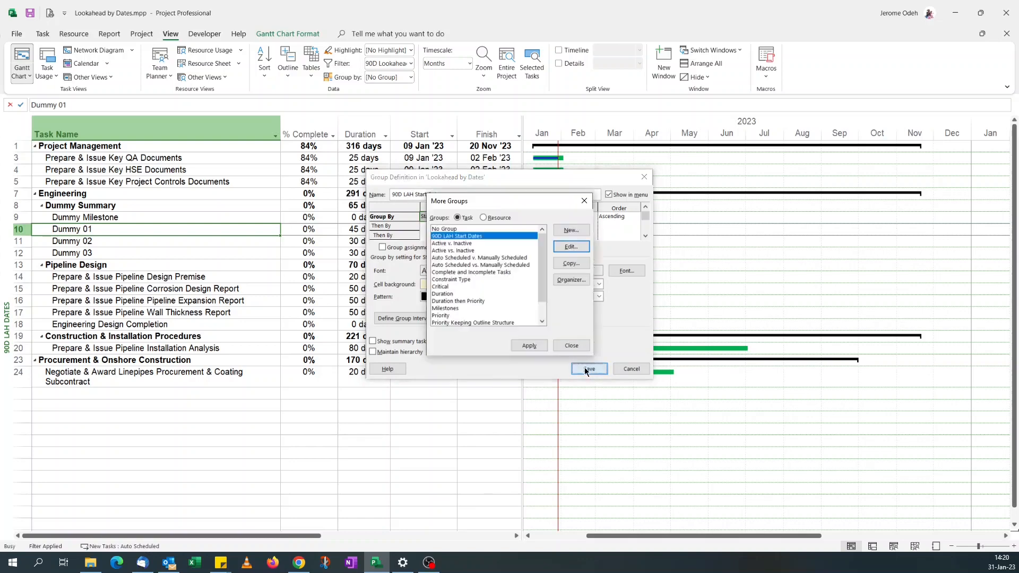
pyautogui.click(588, 369)
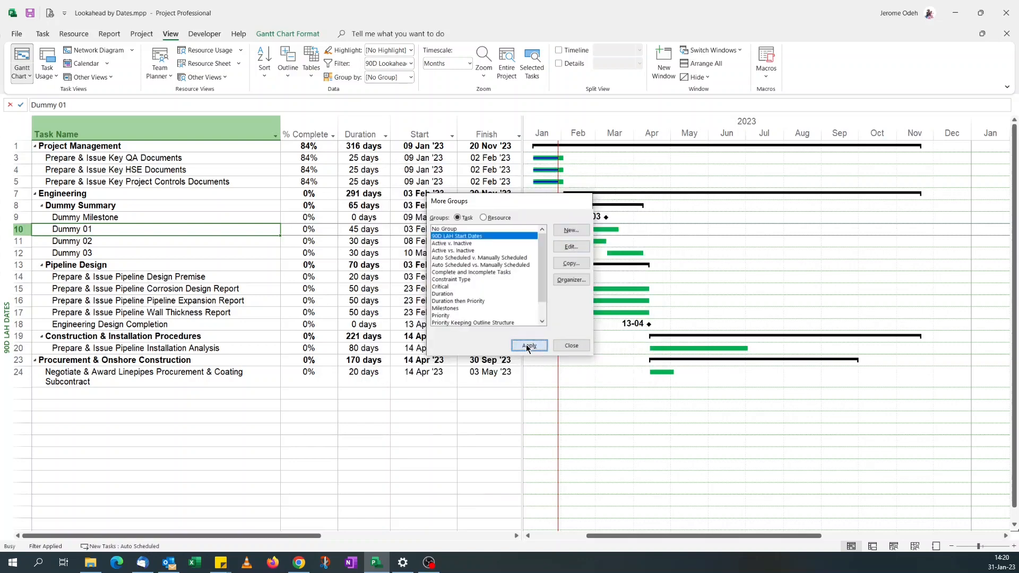
# - Apply the 90D LAH Start Dates grouping from More Groups
pyautogui.click(527, 345)
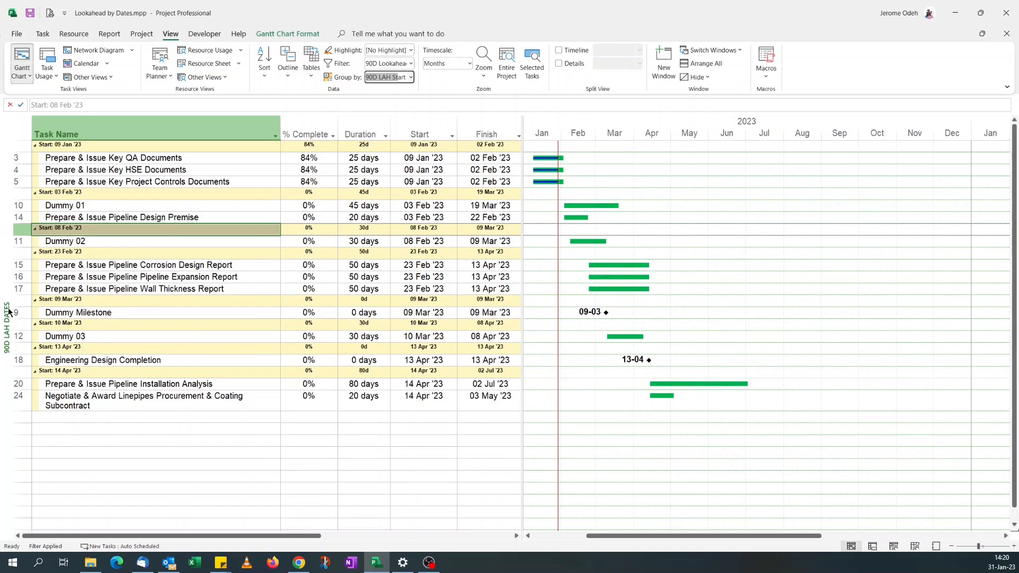
pyautogui.moveTo(211, 307)
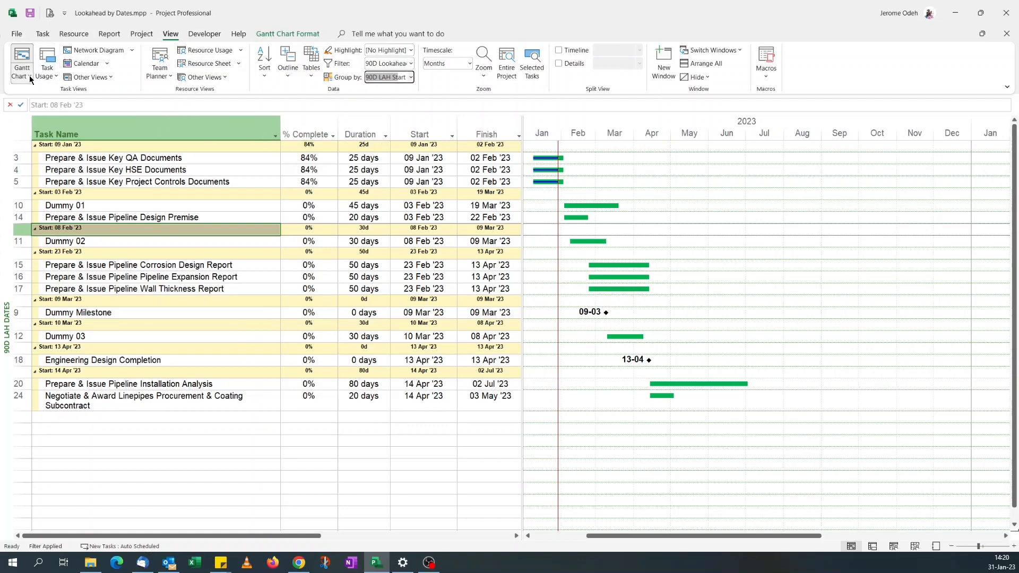
# - Save the 90D LAH Start Dates grouping into the 90D LAH Dates view definition
pyautogui.click(22, 62)
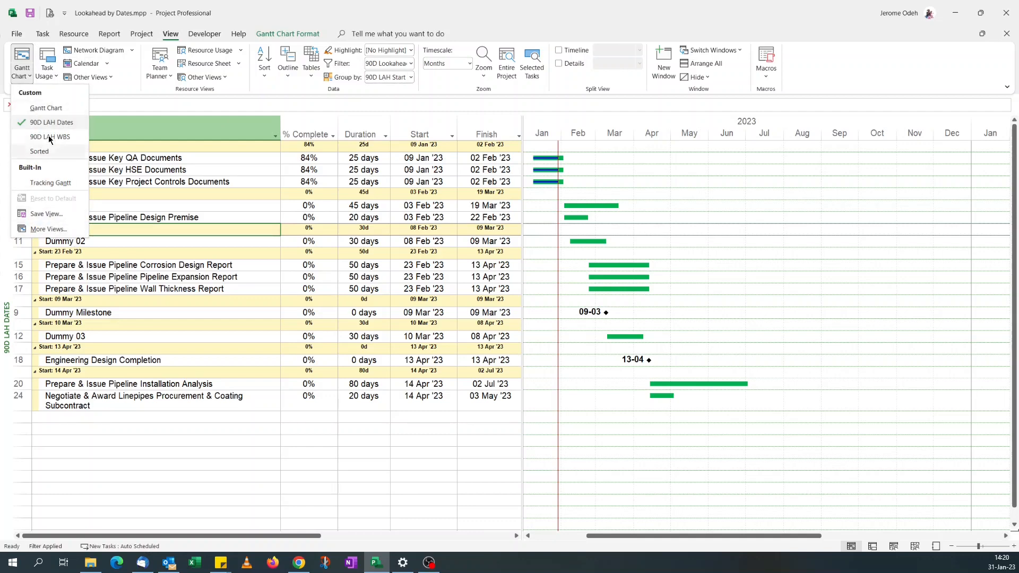
pyautogui.click(49, 228)
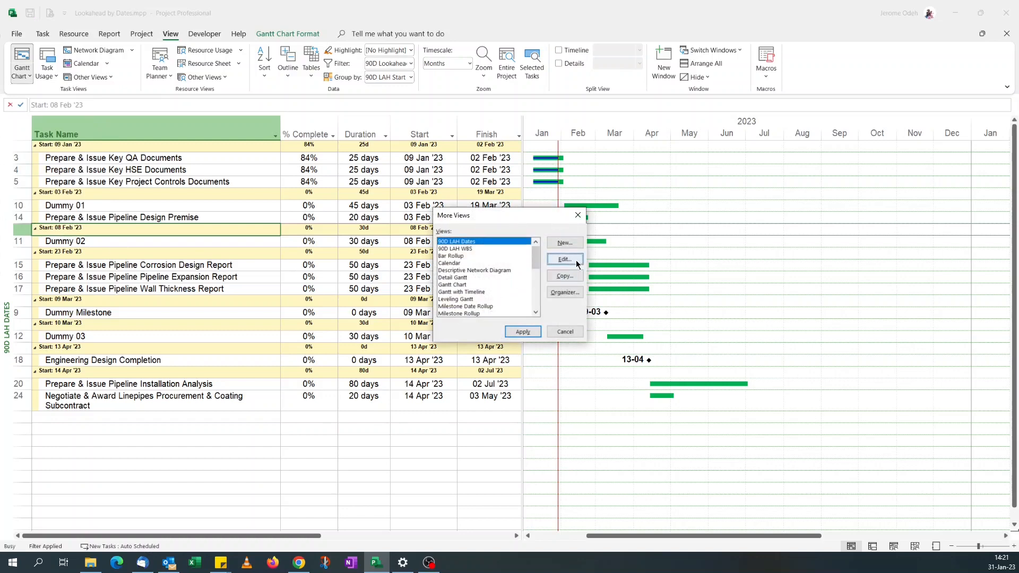
pyautogui.click(563, 259)
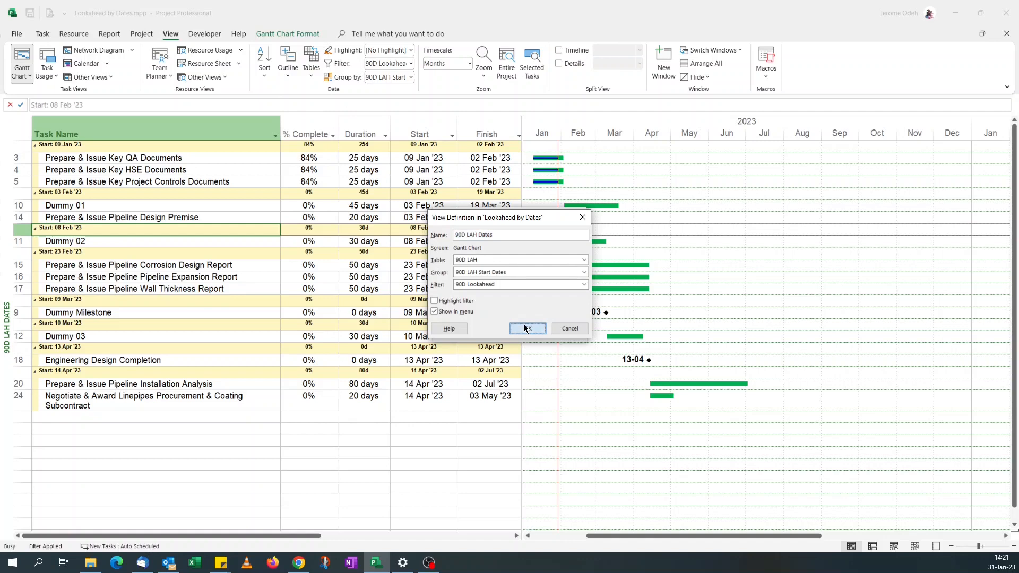
pyautogui.click(526, 328)
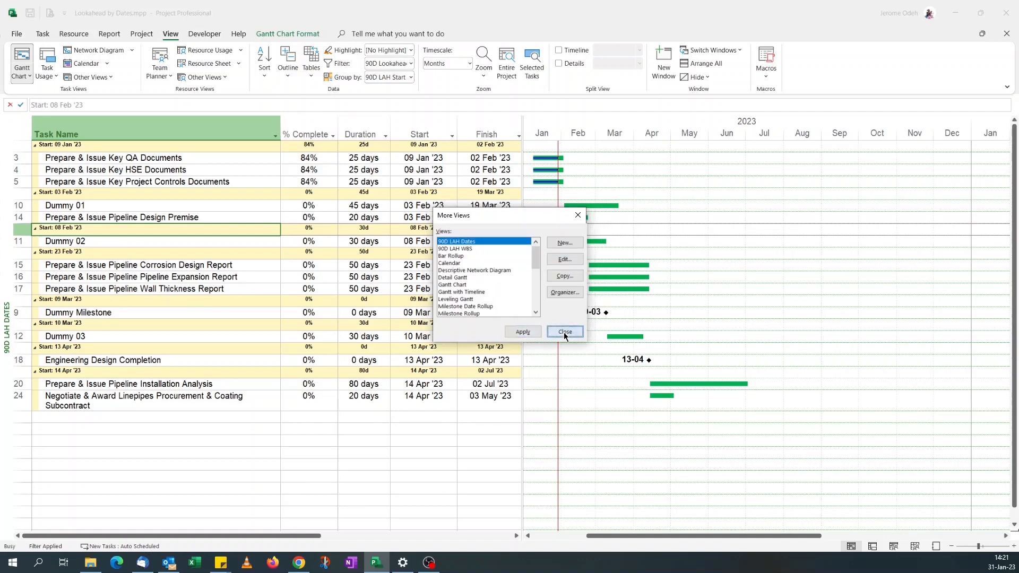
pyautogui.click(562, 332)
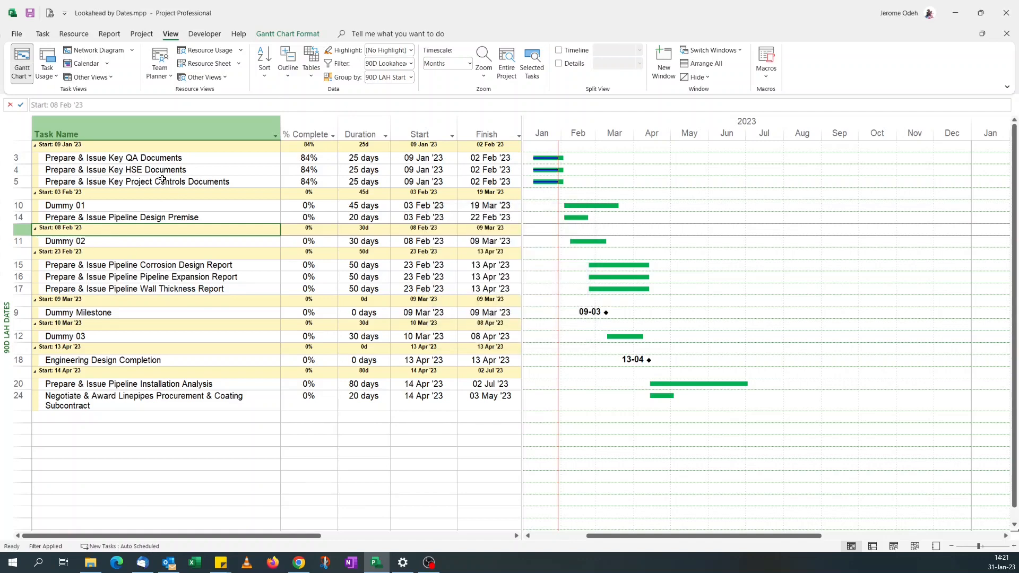
pyautogui.moveTo(171, 217)
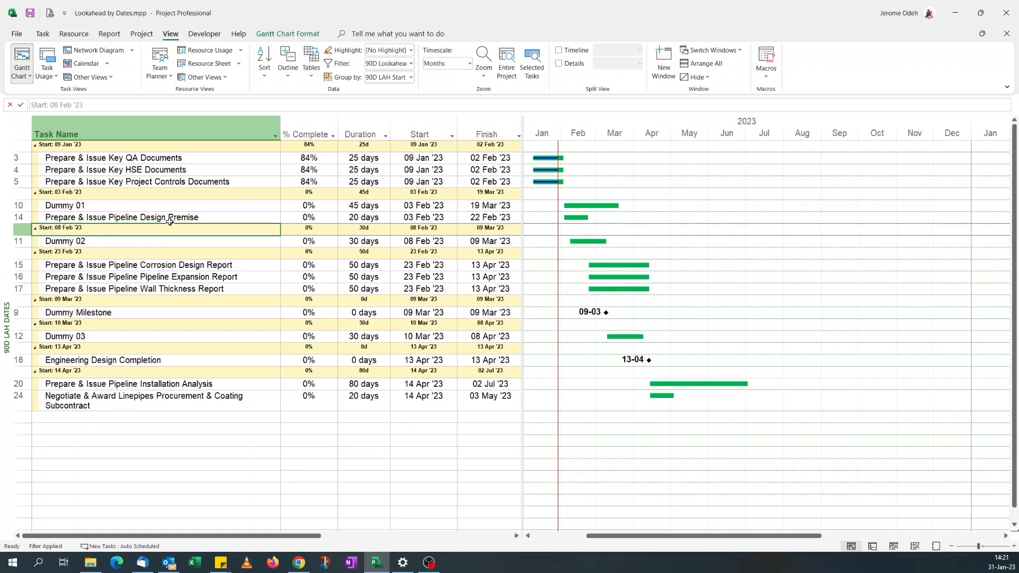
pyautogui.moveTo(339, 209)
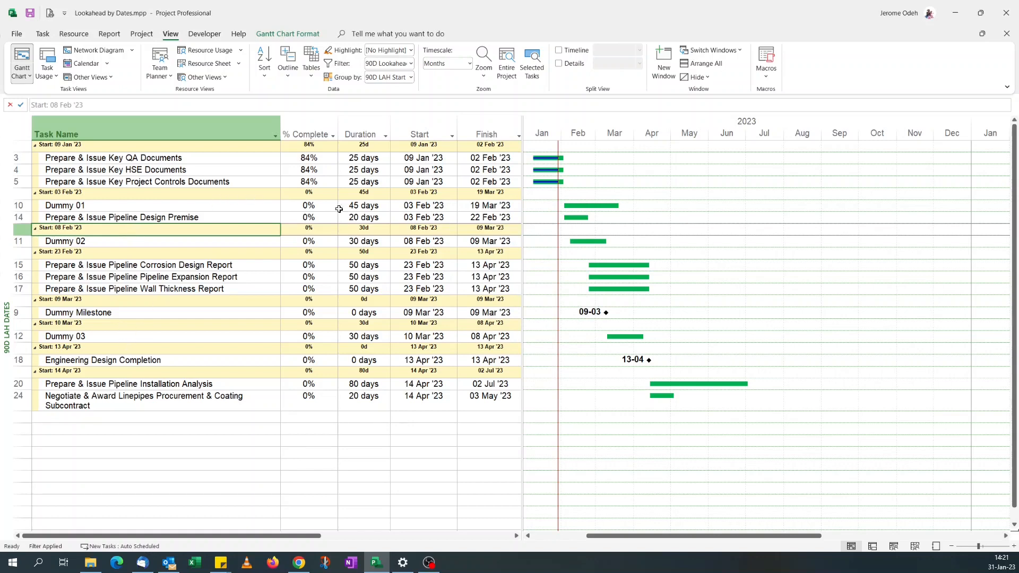
pyautogui.moveTo(562, 367)
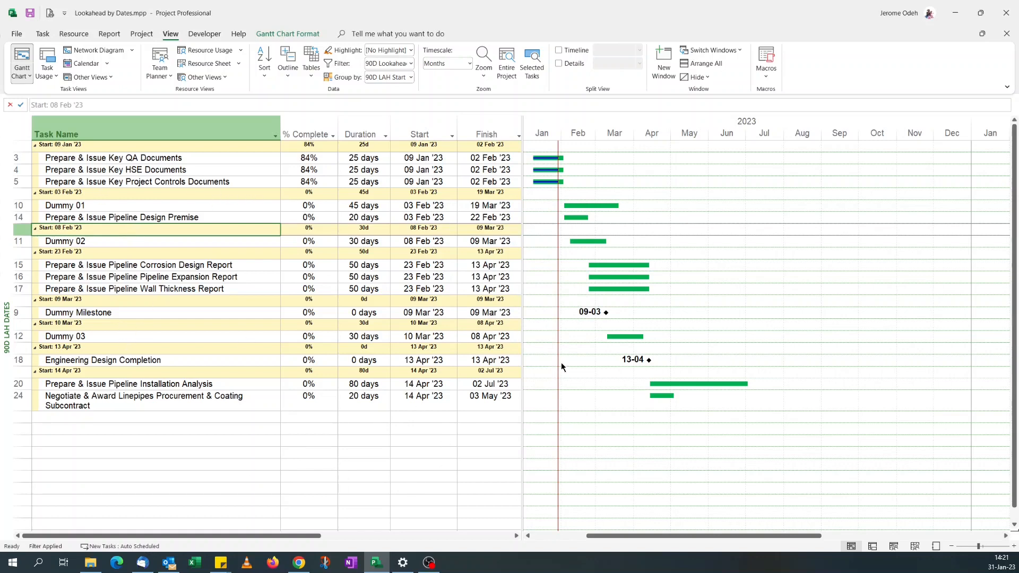
pyautogui.moveTo(808, 139)
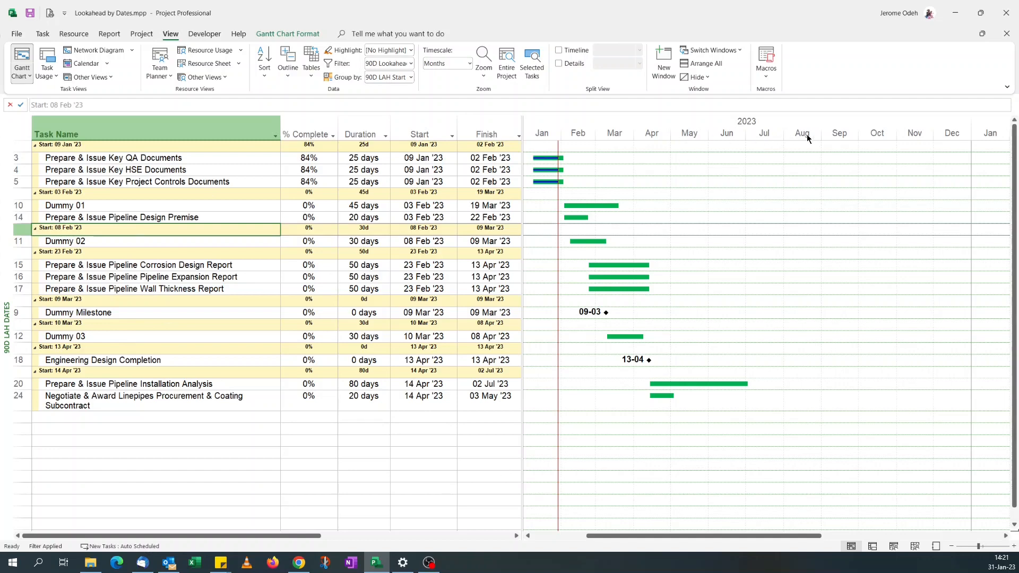
pyautogui.moveTo(660, 137)
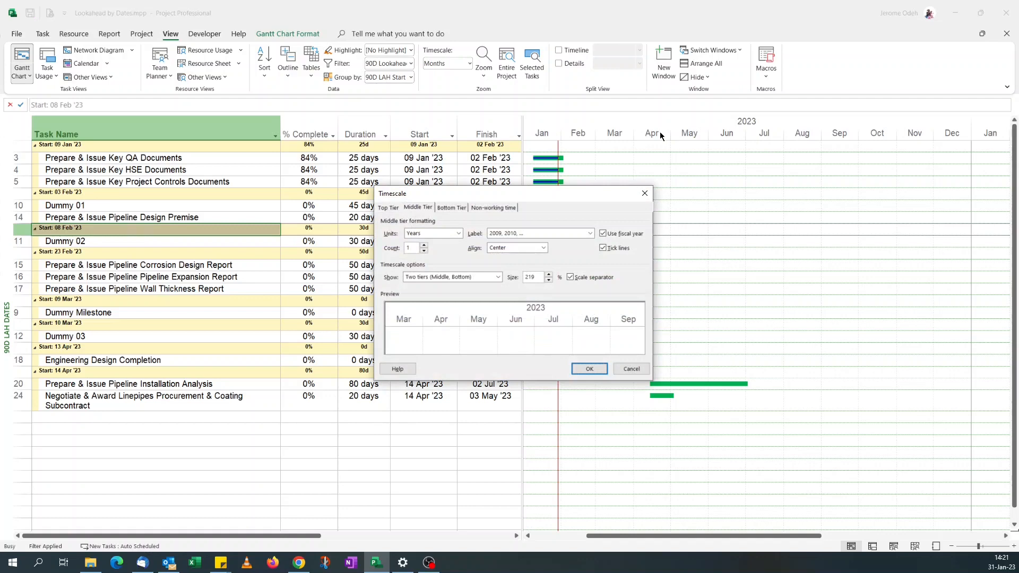
pyautogui.moveTo(460, 235)
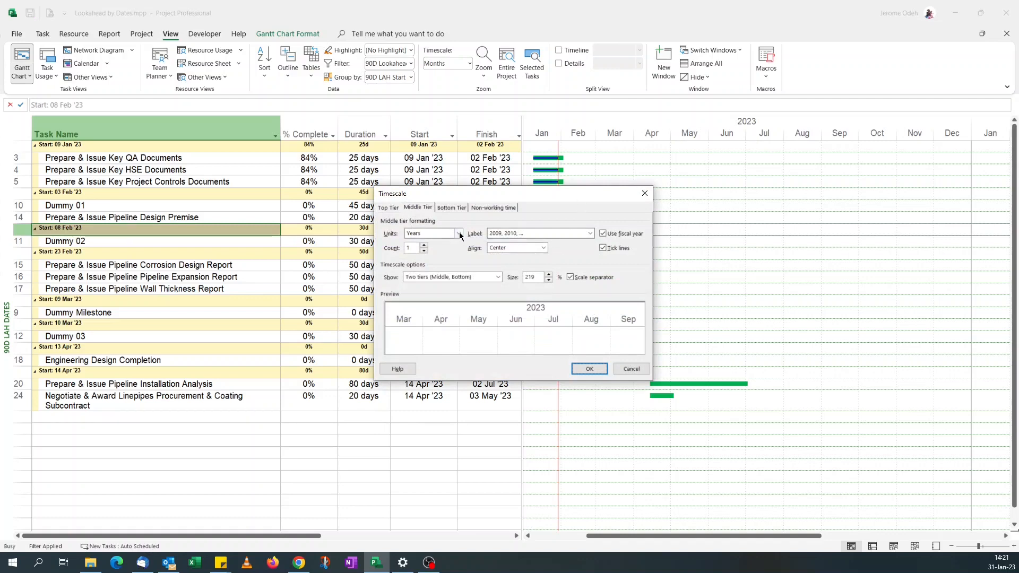
# - Set the timescale middle tier to Months and bottom tier to Weeks labelled '26 Jan, 02 Feb'
pyautogui.click(458, 233)
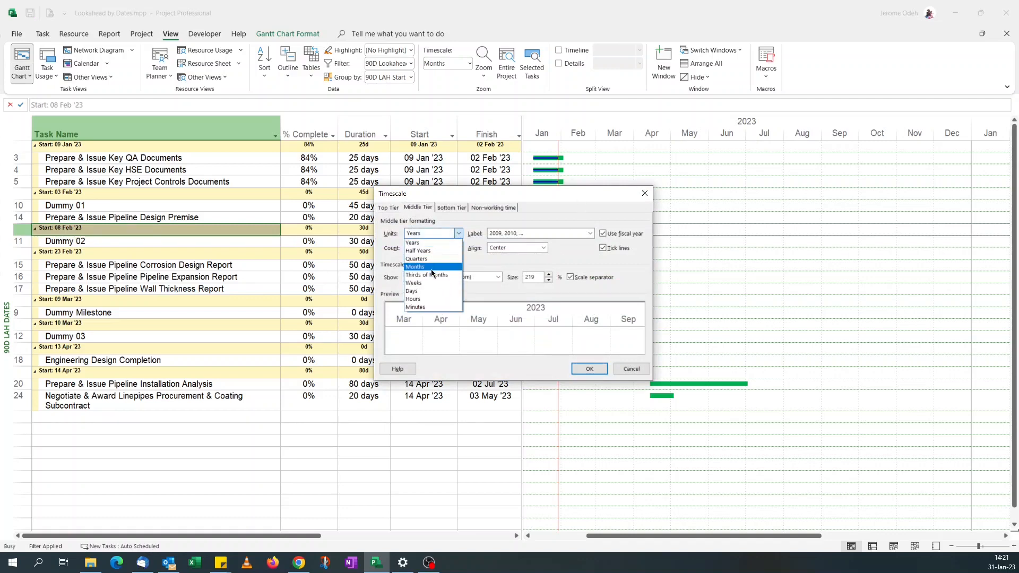
pyautogui.click(451, 207)
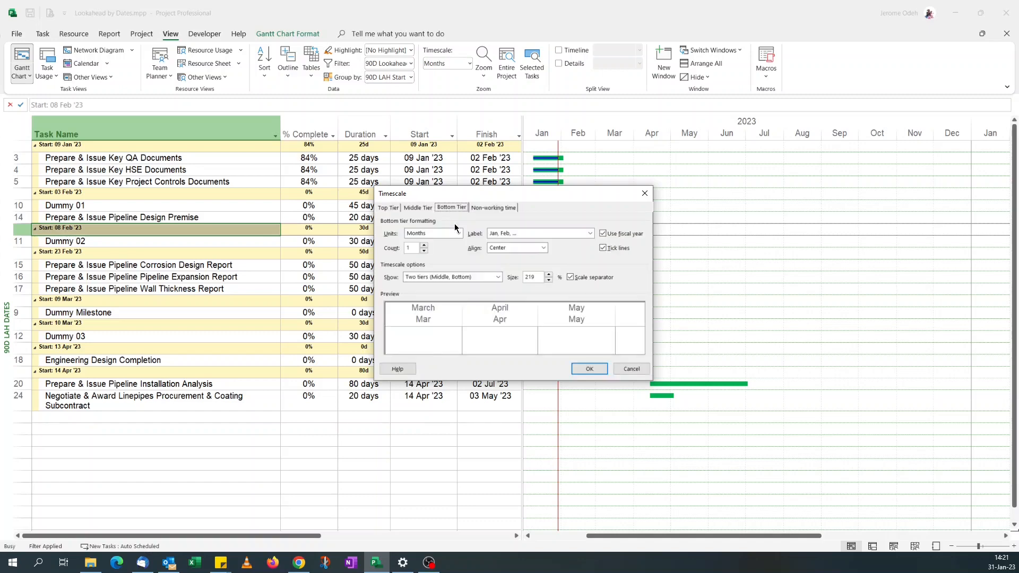
pyautogui.click(457, 234)
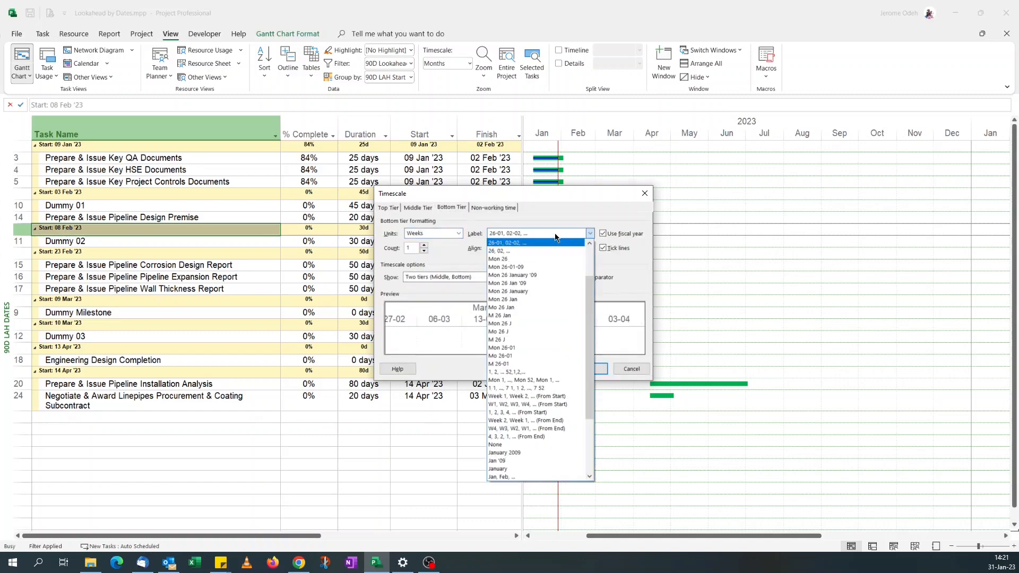
pyautogui.click(589, 243)
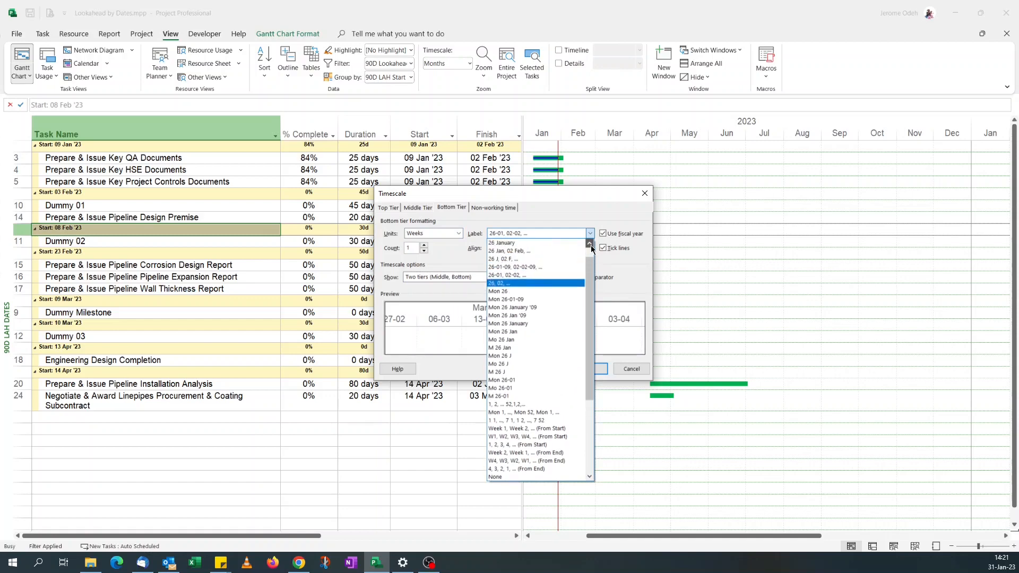
pyautogui.click(511, 250)
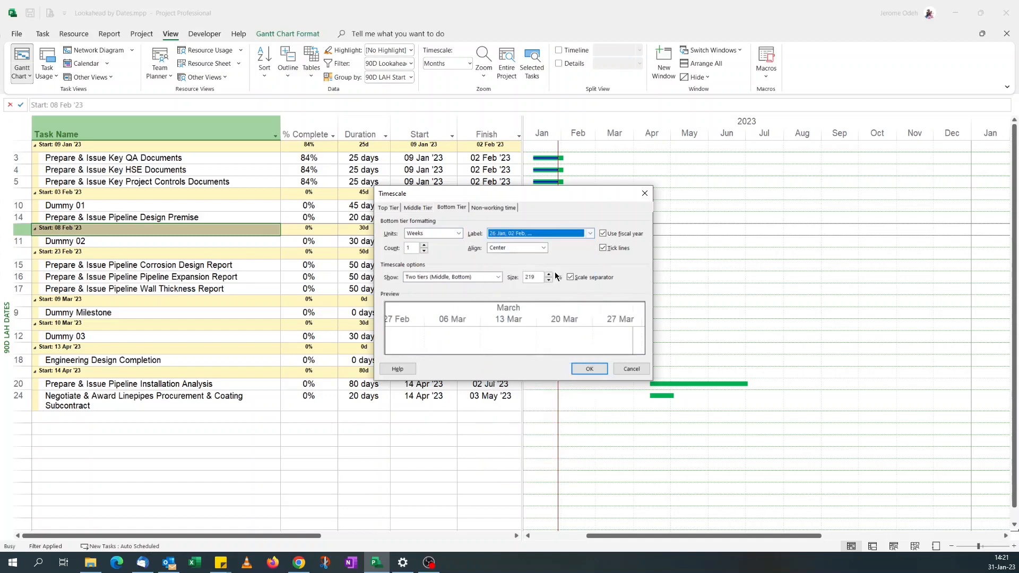
pyautogui.click(588, 368)
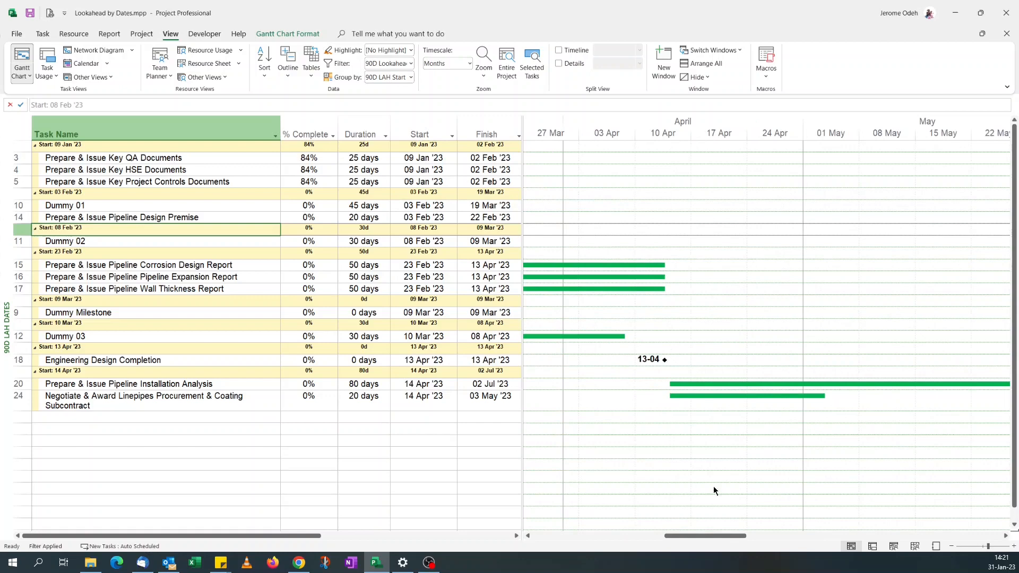
# - Scroll the Gantt chart to the earliest task bars, late January into March
pyautogui.click(446, 63)
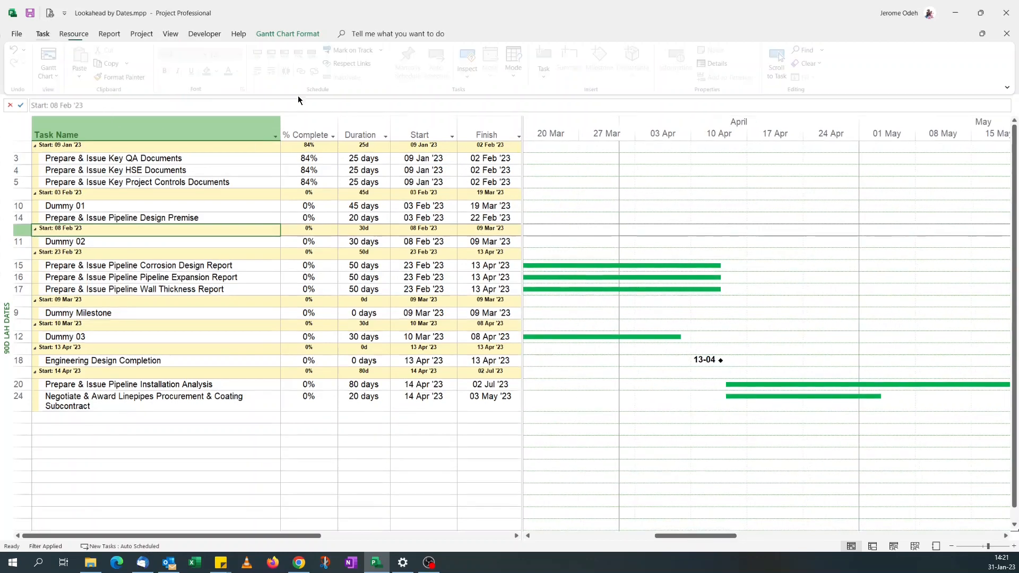
pyautogui.click(41, 34)
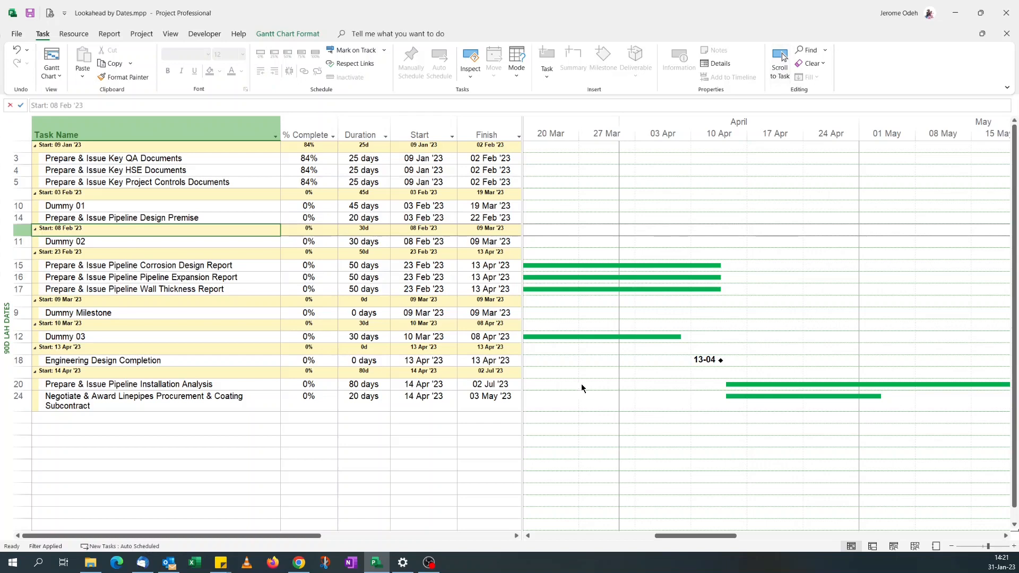
pyautogui.click(137, 182)
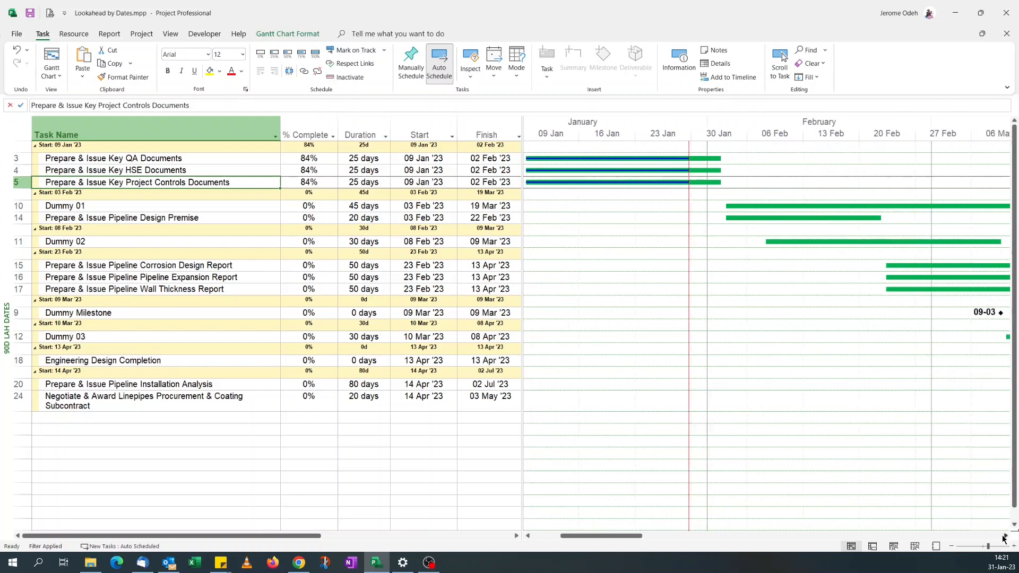
pyautogui.hscroll(3)
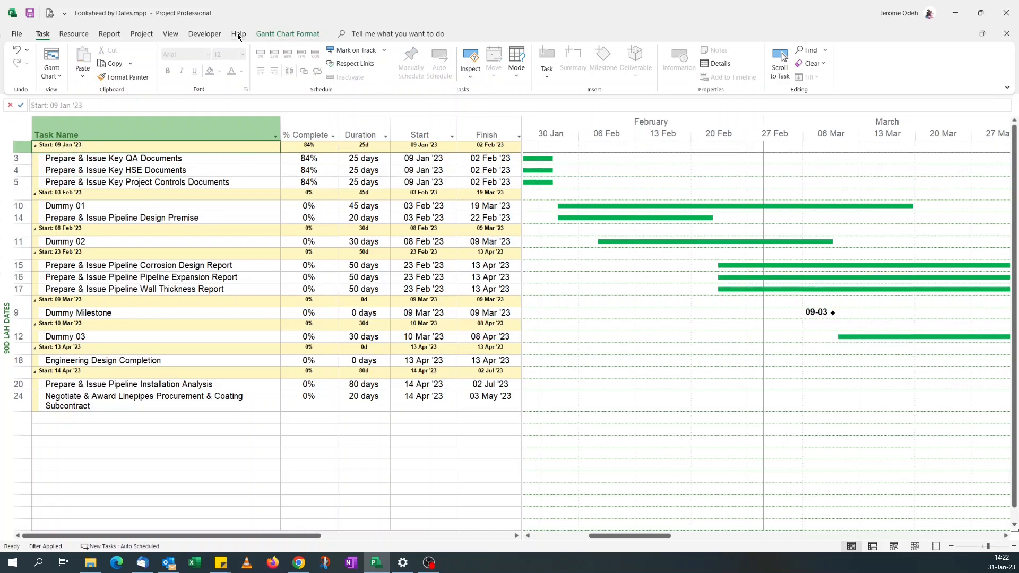
pyautogui.click(170, 34)
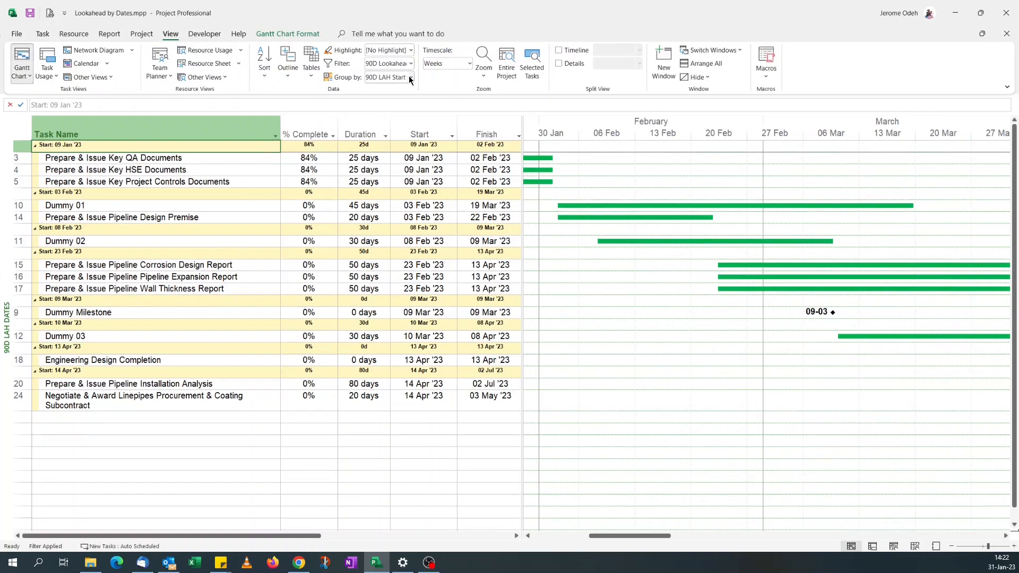
# - Set the 90D LAH Start Dates group header font to bold 12 pt
pyautogui.click(410, 76)
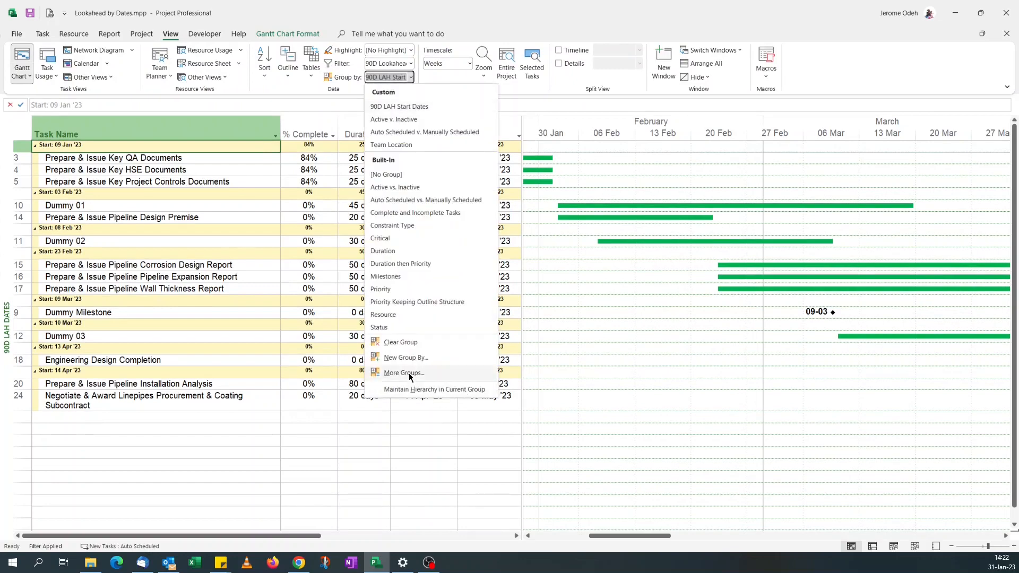
pyautogui.click(403, 372)
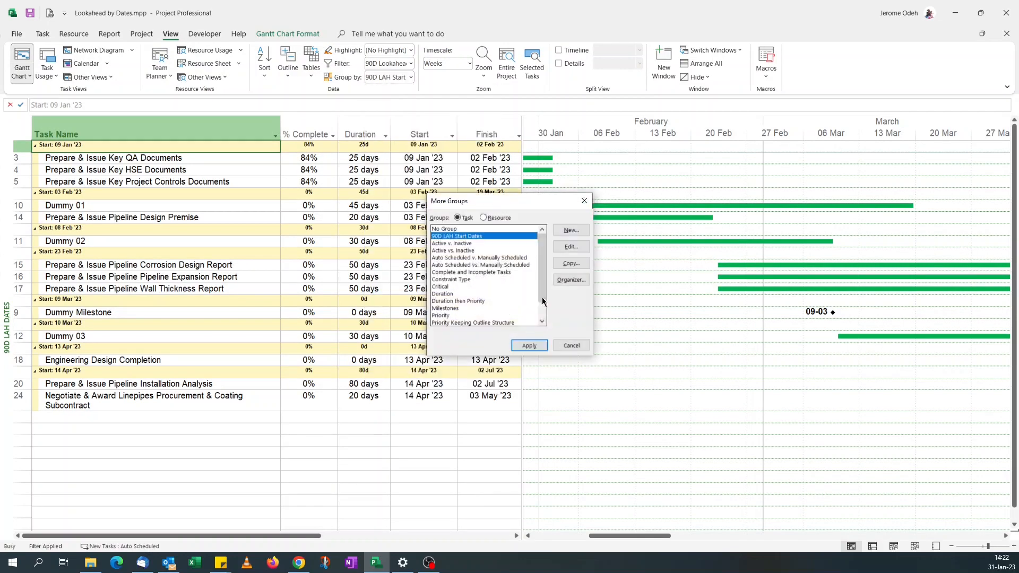
pyautogui.click(570, 247)
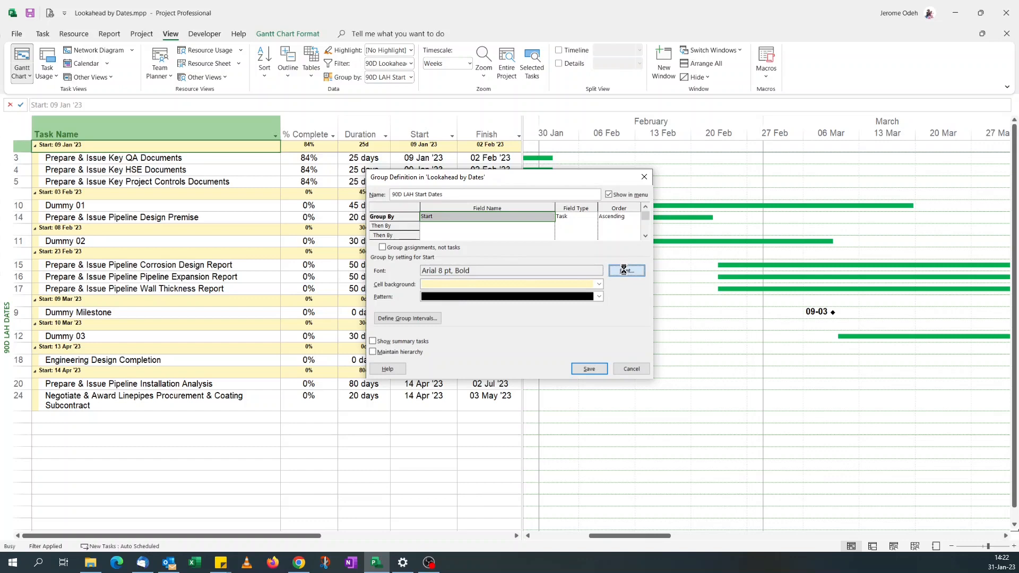
pyautogui.click(626, 270)
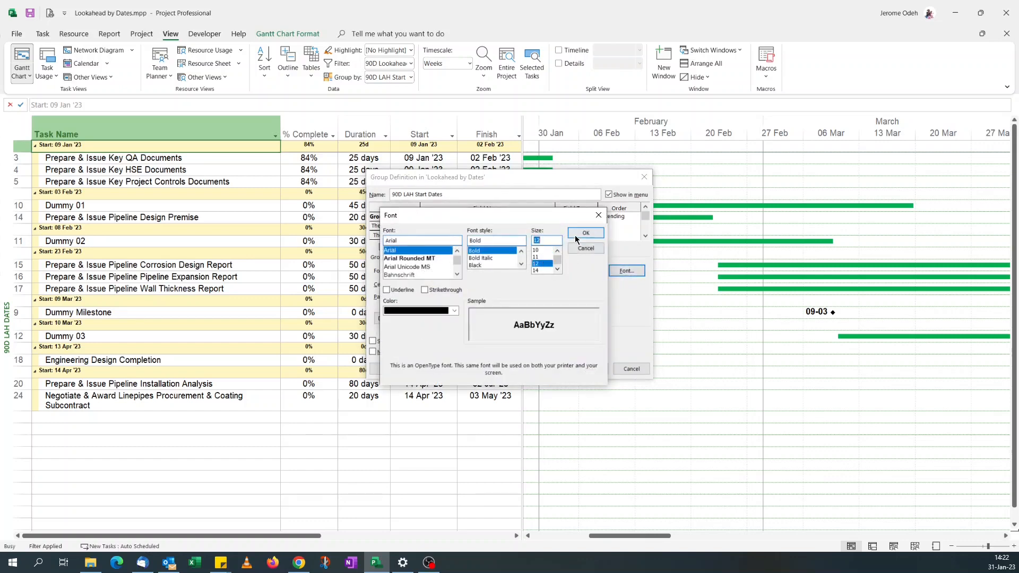
pyautogui.click(585, 234)
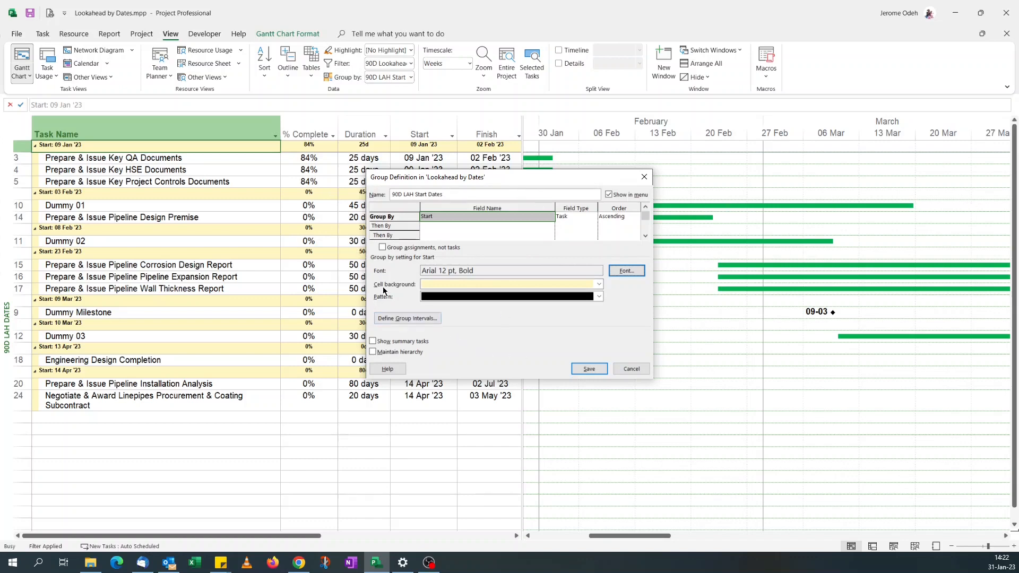
pyautogui.moveTo(544, 394)
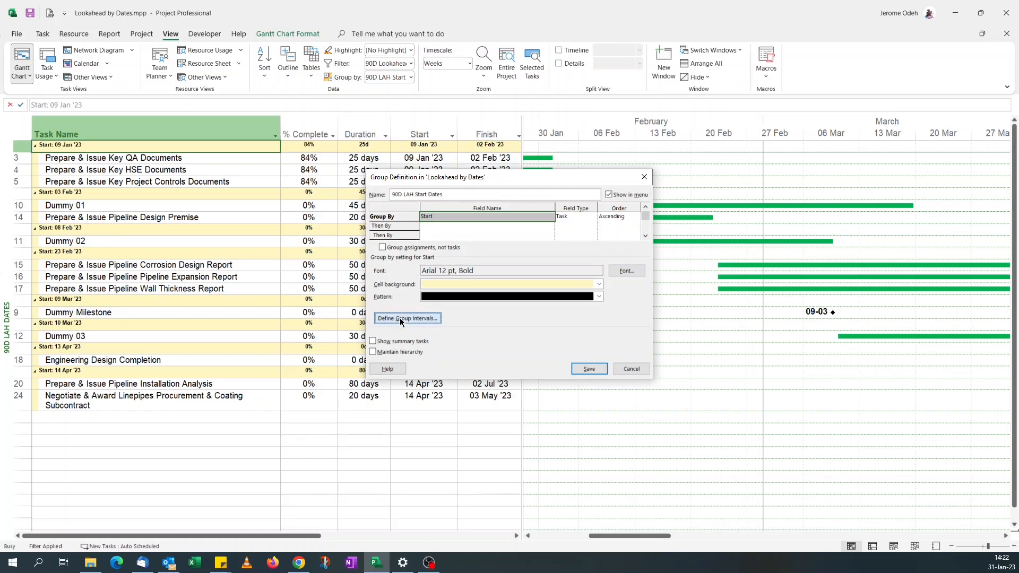
pyautogui.click(407, 318)
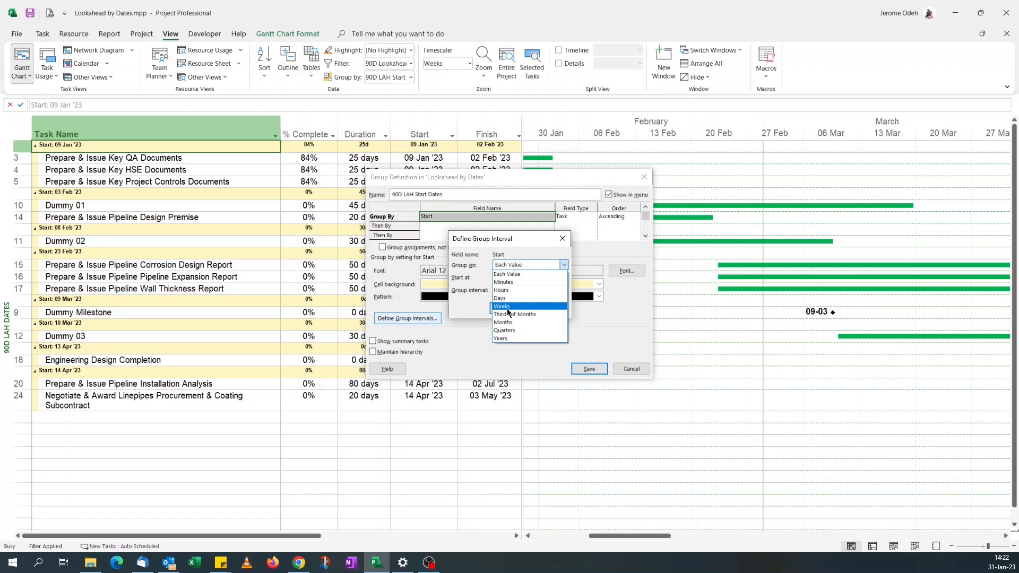
# - Set weekly group intervals starting 31 Jan 2023 for 90D LAH Start Dates and save
pyautogui.click(501, 306)
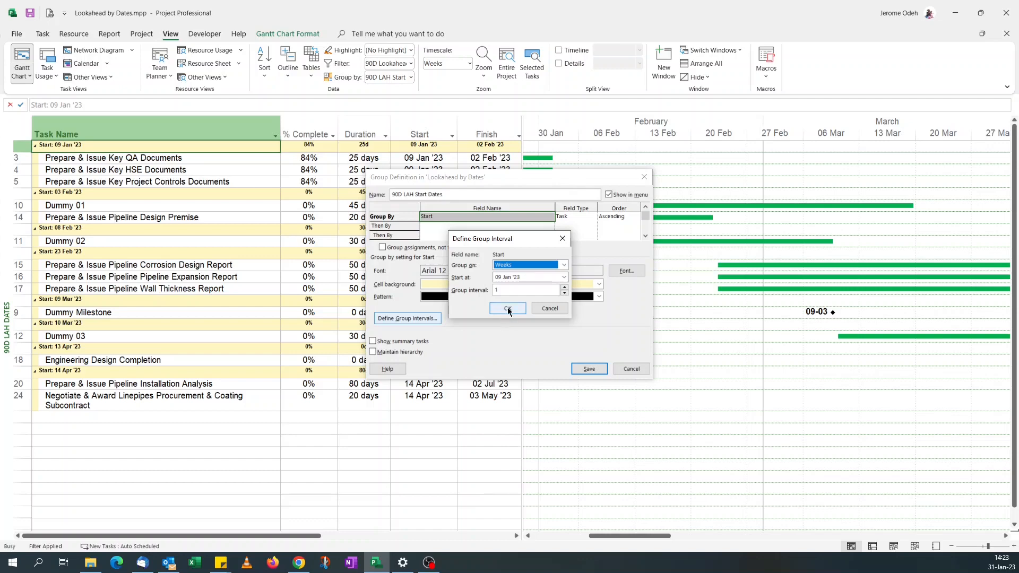
pyautogui.click(563, 278)
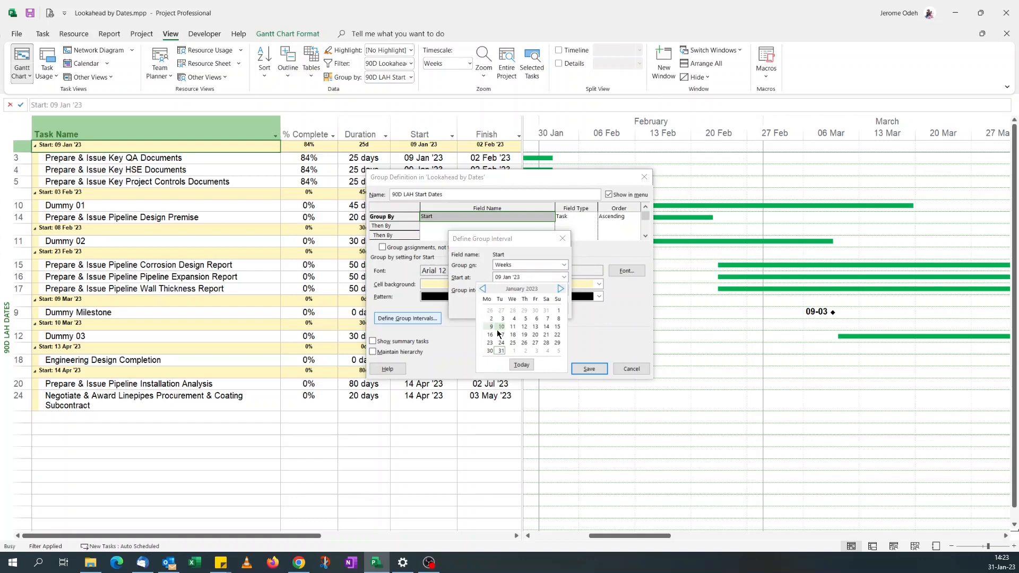
pyautogui.click(491, 327)
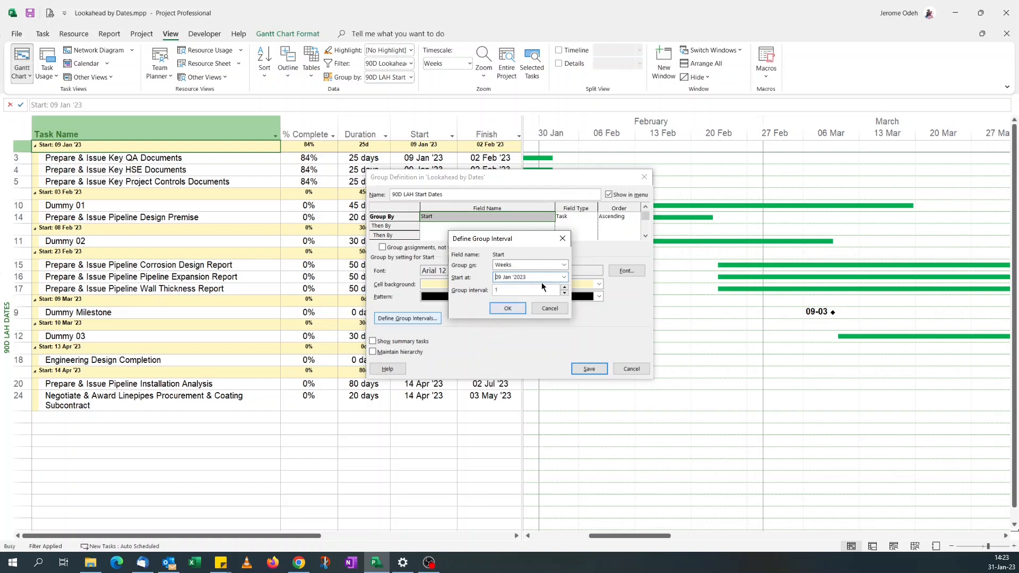
pyautogui.click(563, 278)
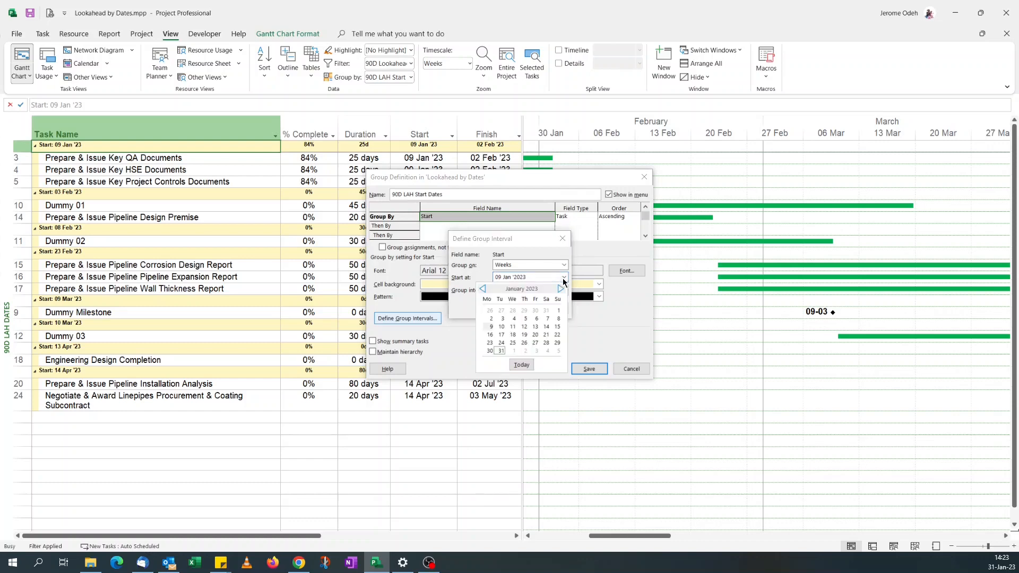
pyautogui.click(501, 351)
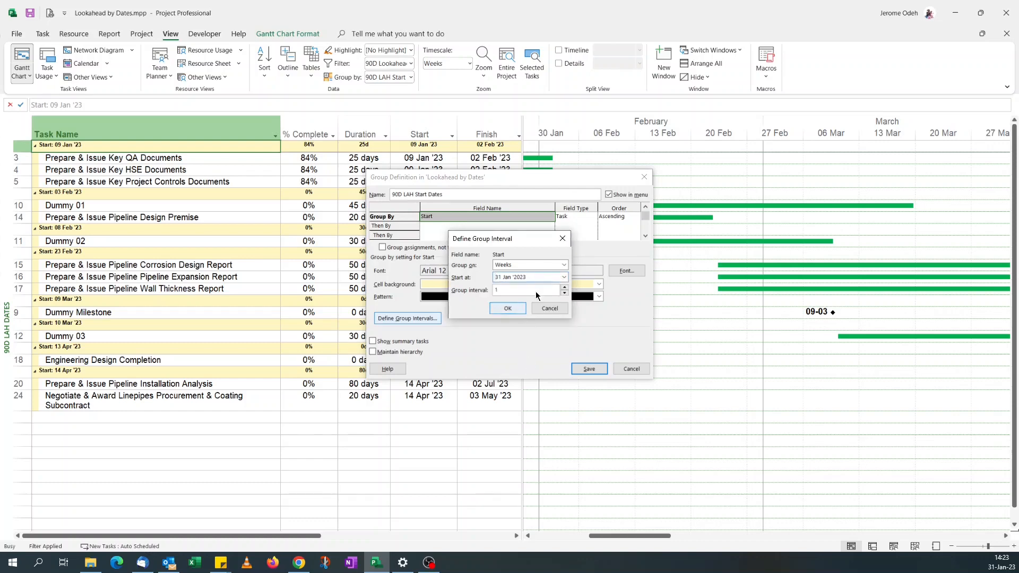
pyautogui.click(563, 276)
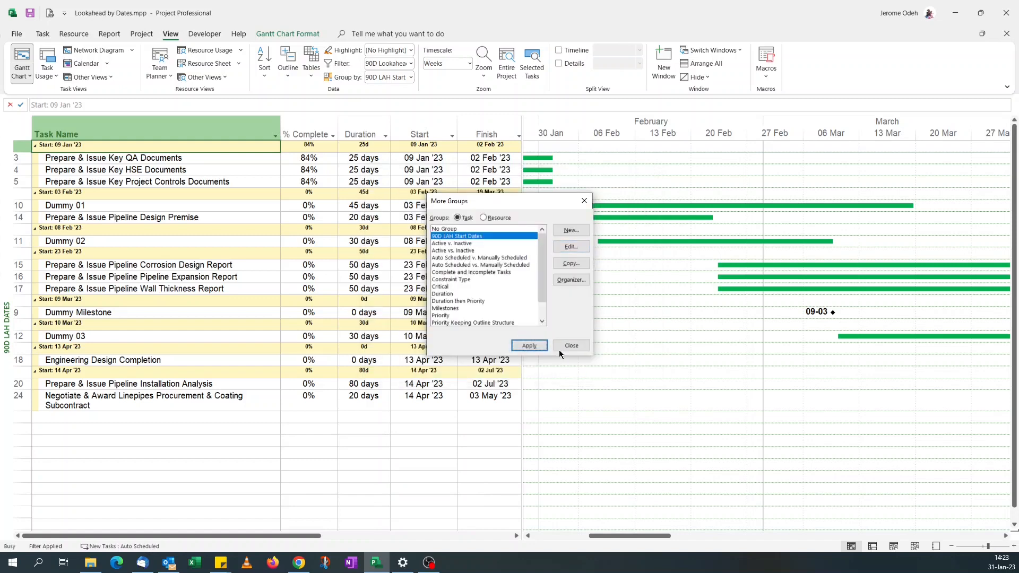
# - Apply the 90D LAH Start Dates grouping, creating weekly headers like 09 Jan '23 - 15 Jan '23
pyautogui.click(529, 345)
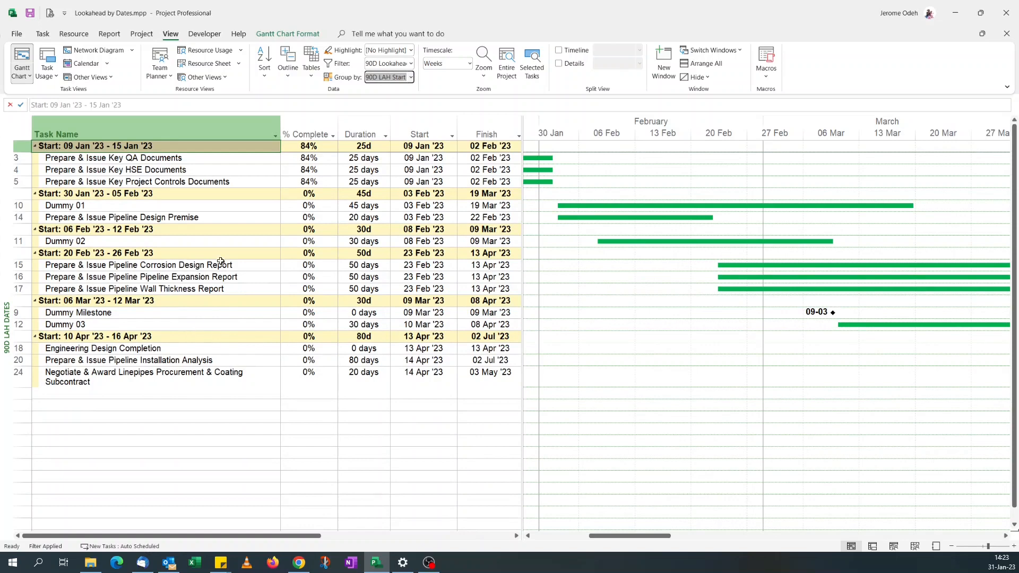
pyautogui.moveTo(100, 206)
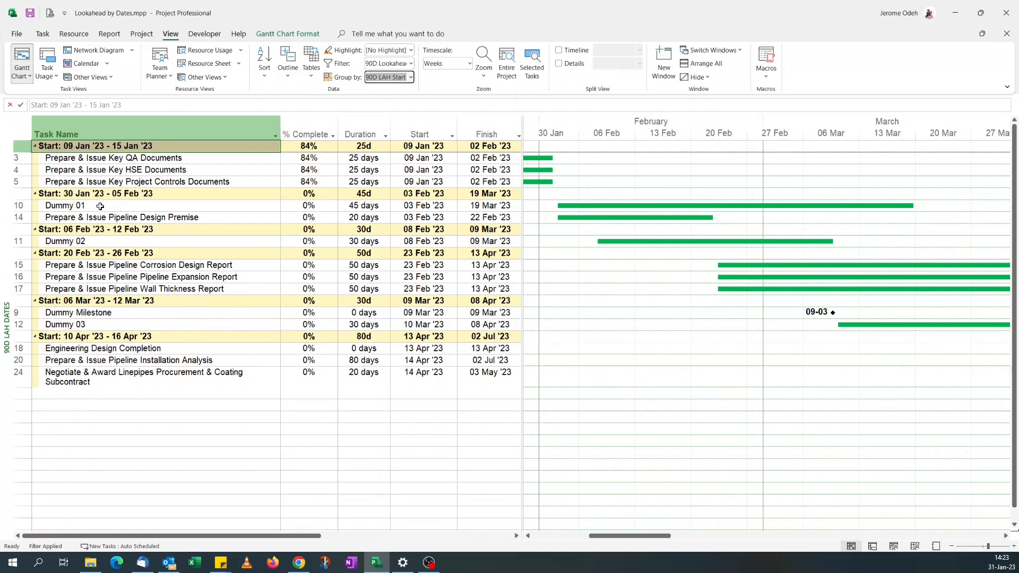
pyautogui.moveTo(70, 162)
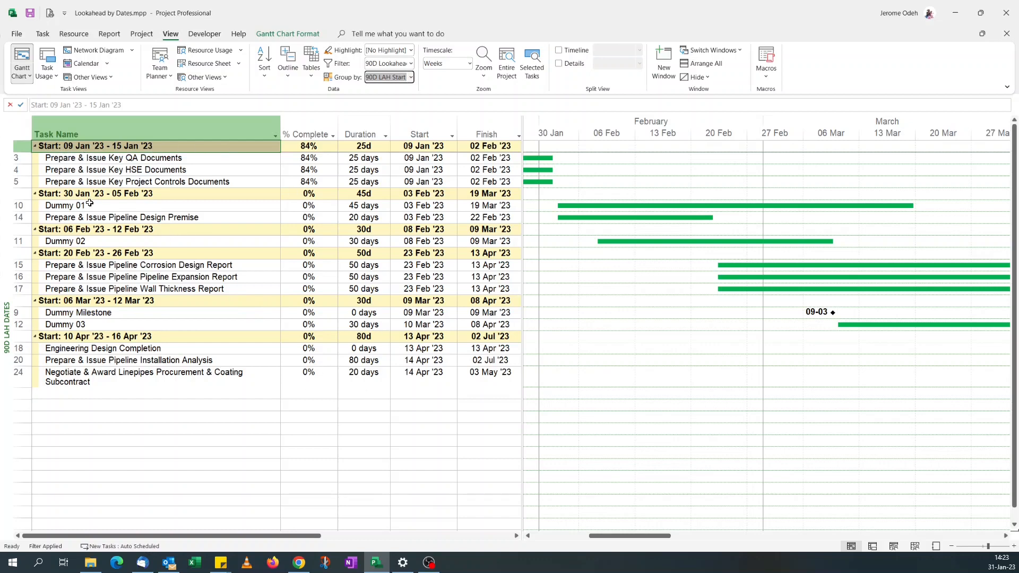
pyautogui.moveTo(86, 197)
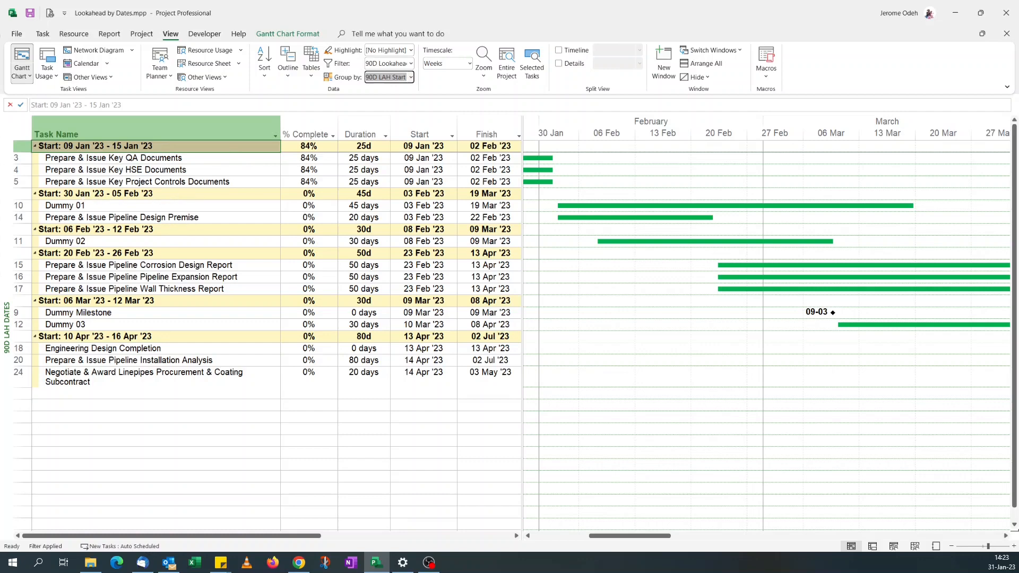
pyautogui.moveTo(343, 372)
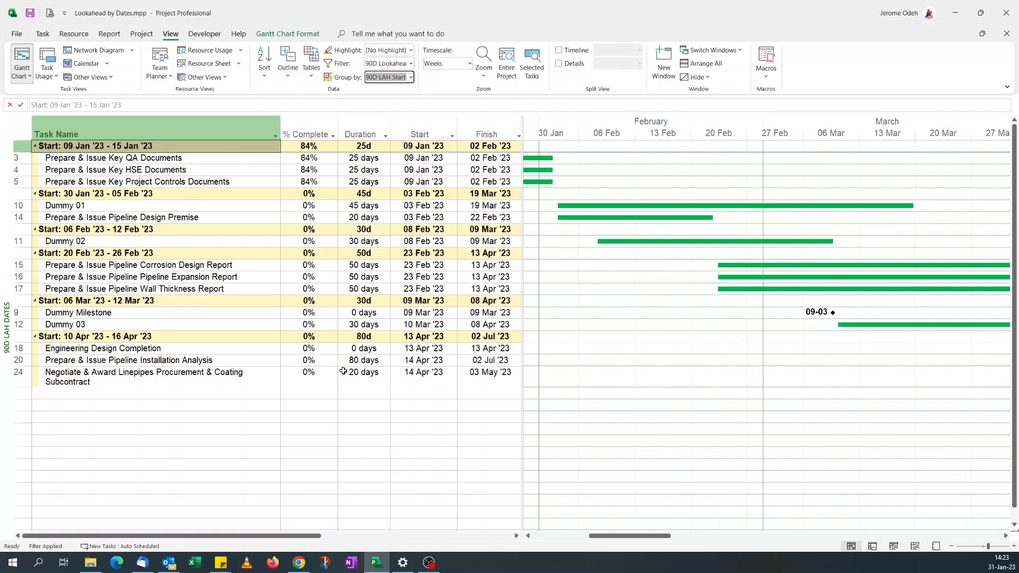
pyautogui.moveTo(278, 447)
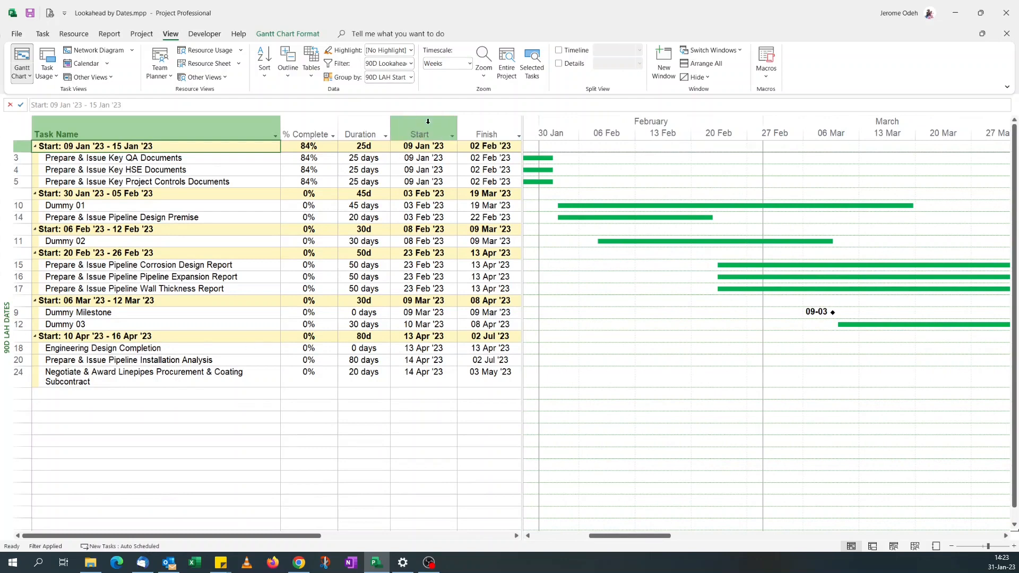
pyautogui.click(411, 76)
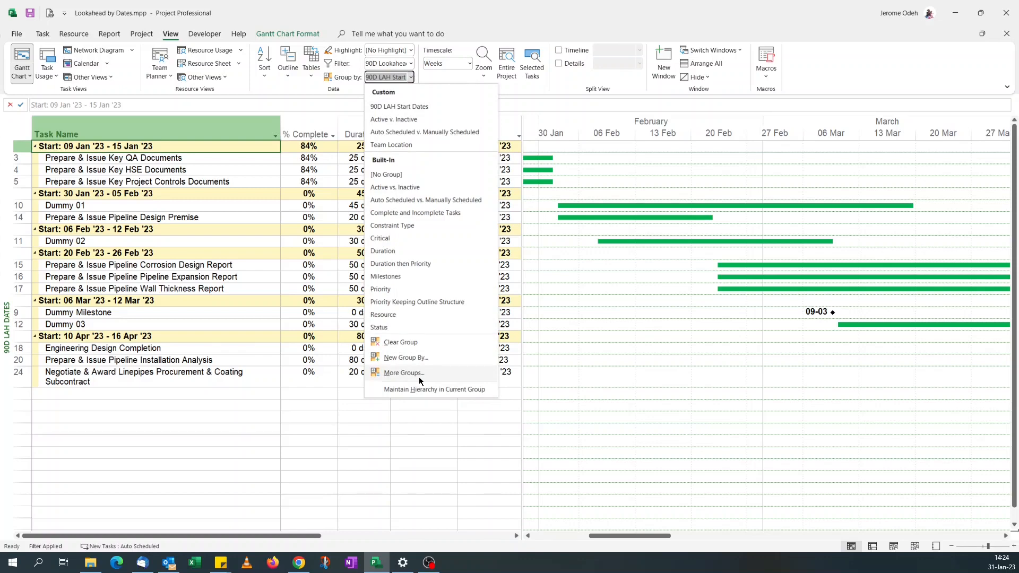
# - Turn on Maintain hierarchy in the 90D LAH Start Dates group and save it
pyautogui.click(402, 373)
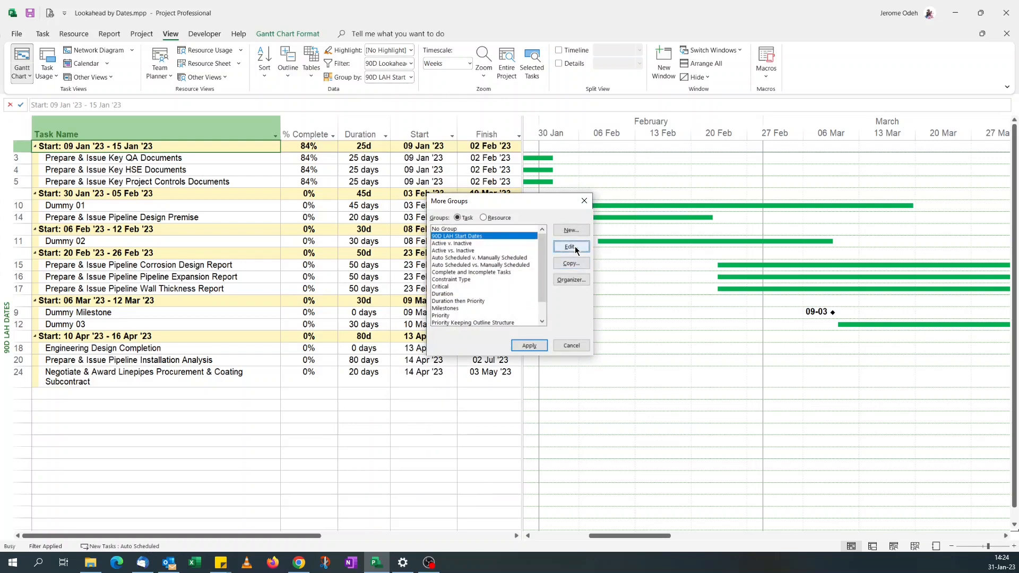
pyautogui.click(570, 246)
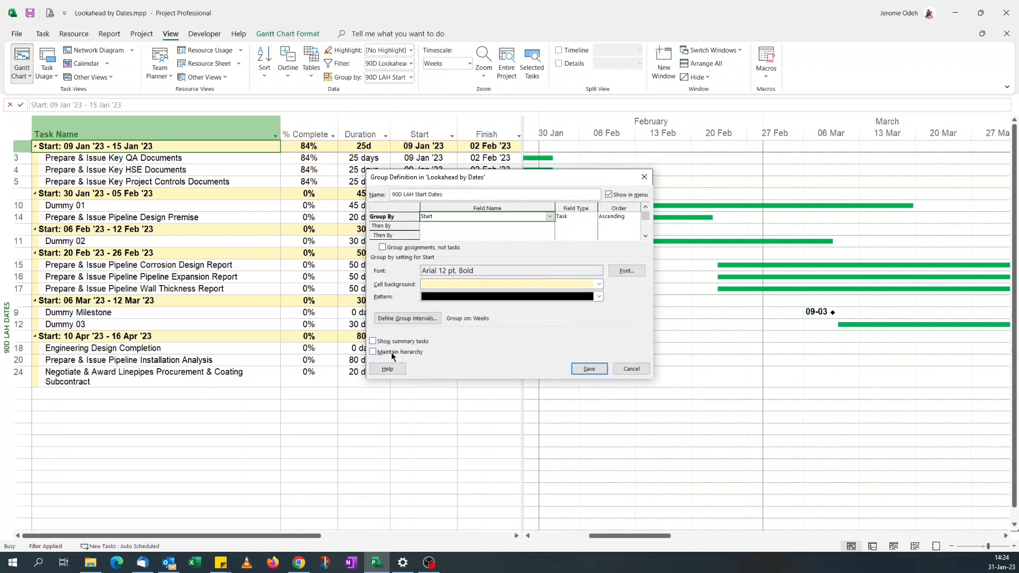
pyautogui.click(373, 352)
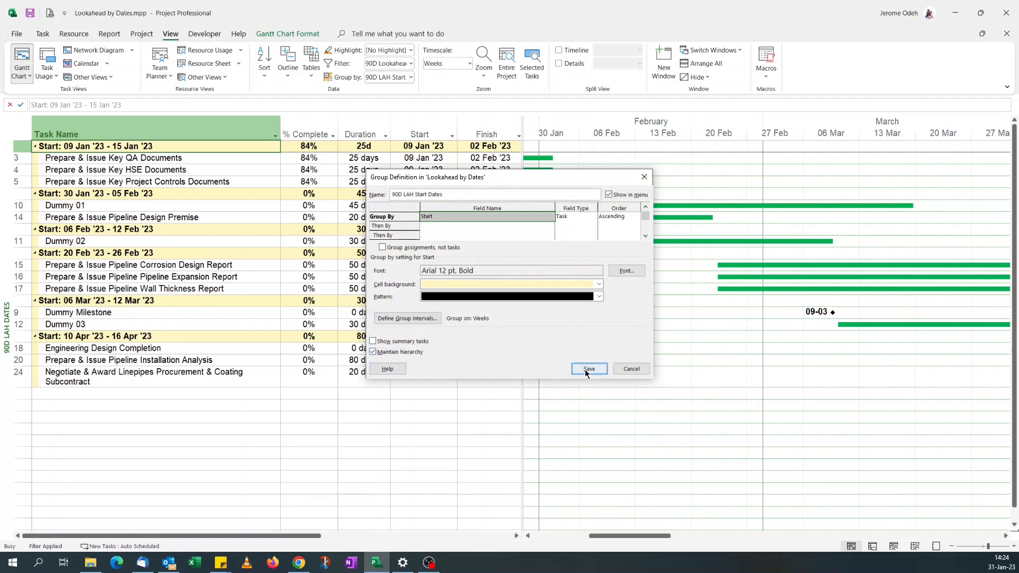
pyautogui.click(589, 368)
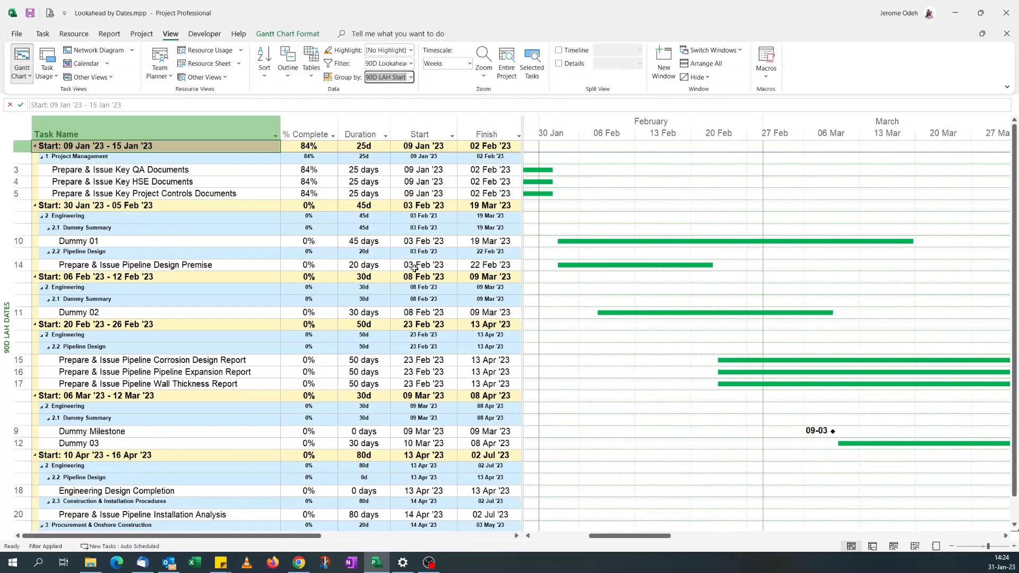
pyautogui.click(410, 76)
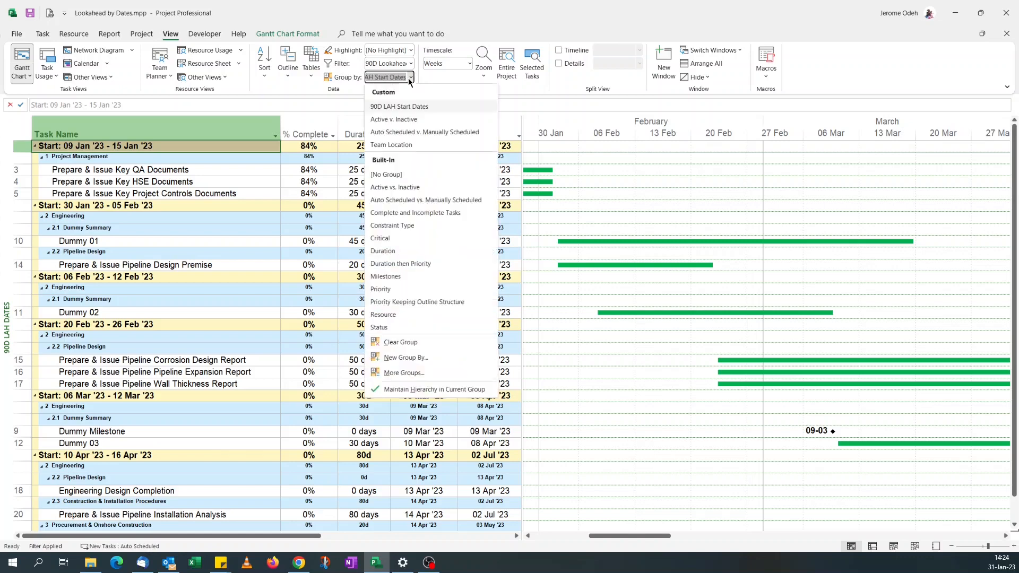
# - Turn off Maintain hierarchy in the 90D LAH Start Dates group and save it
pyautogui.click(403, 373)
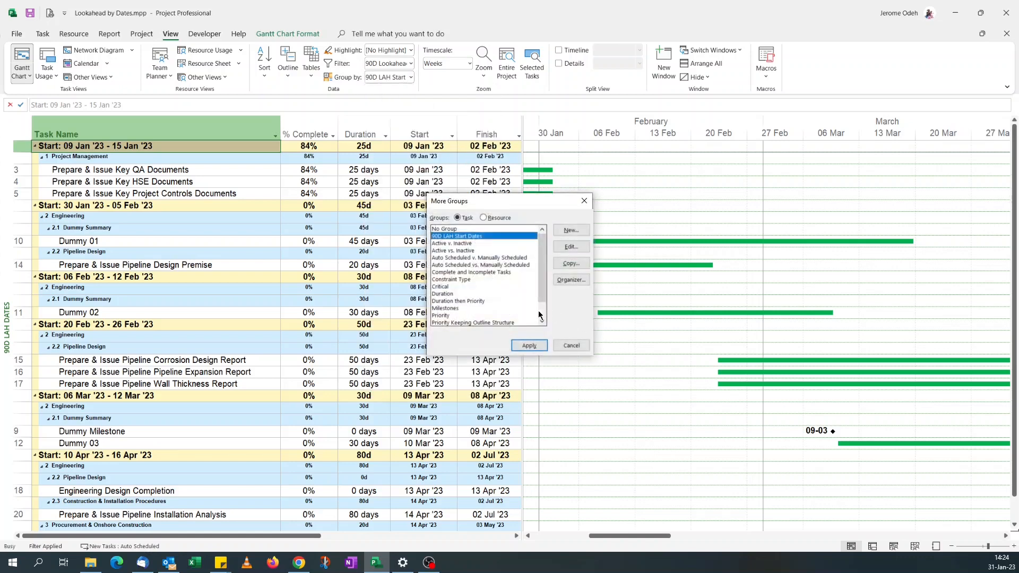
pyautogui.click(571, 246)
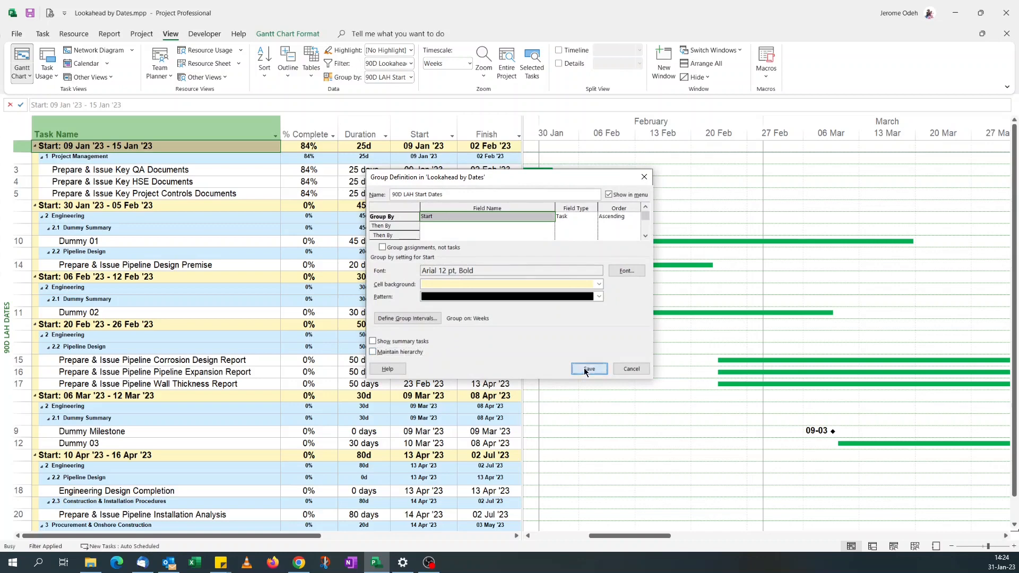
pyautogui.click(588, 369)
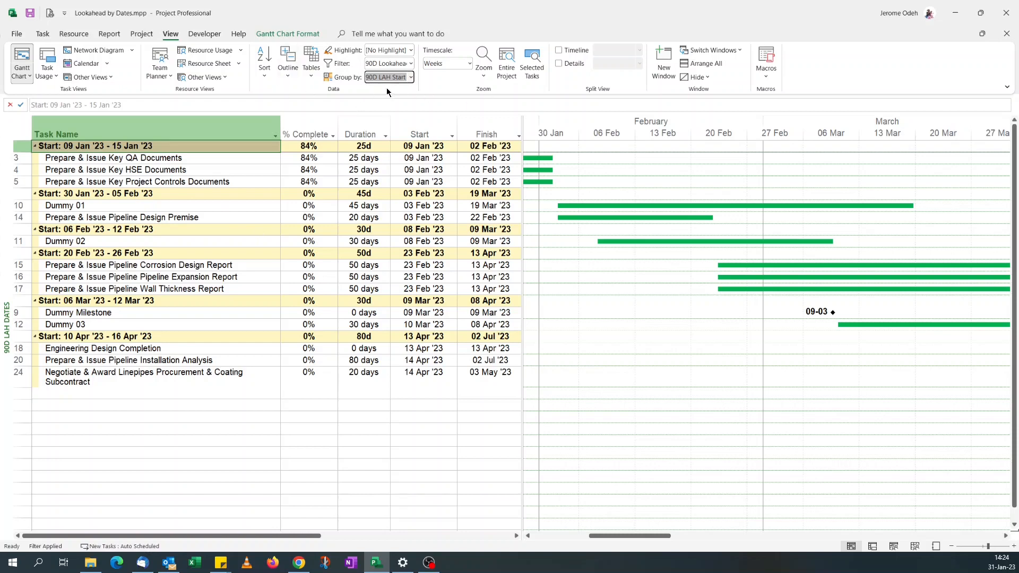
pyautogui.click(410, 76)
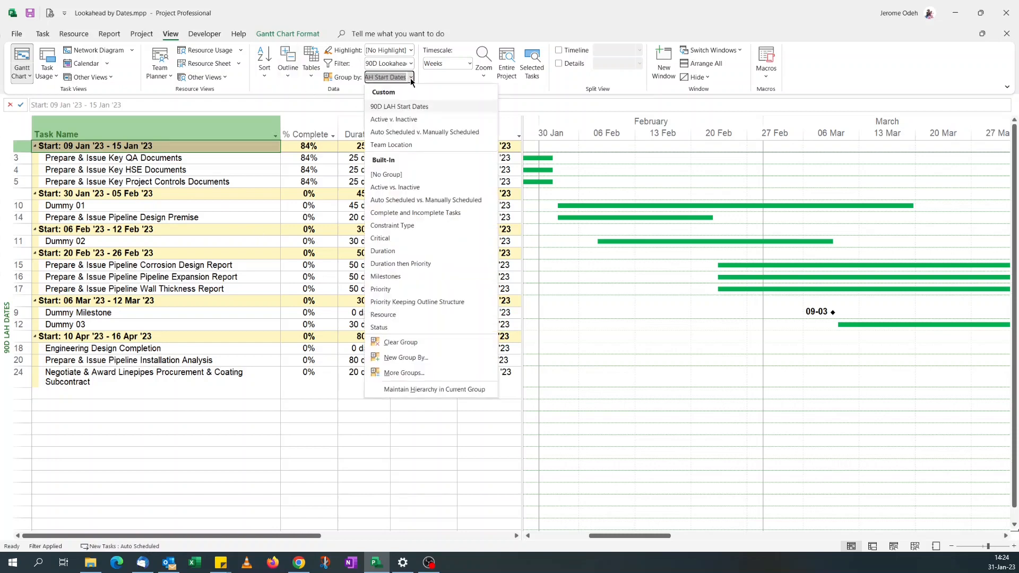
# - Edit 90D LAH Start Dates and browse Then By fields for a second level
pyautogui.click(403, 373)
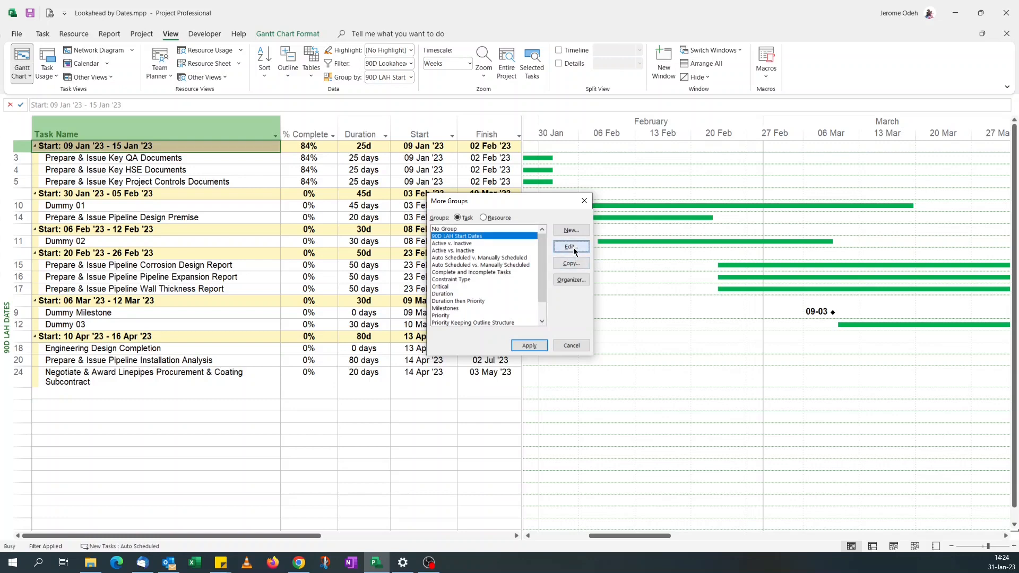
pyautogui.click(570, 245)
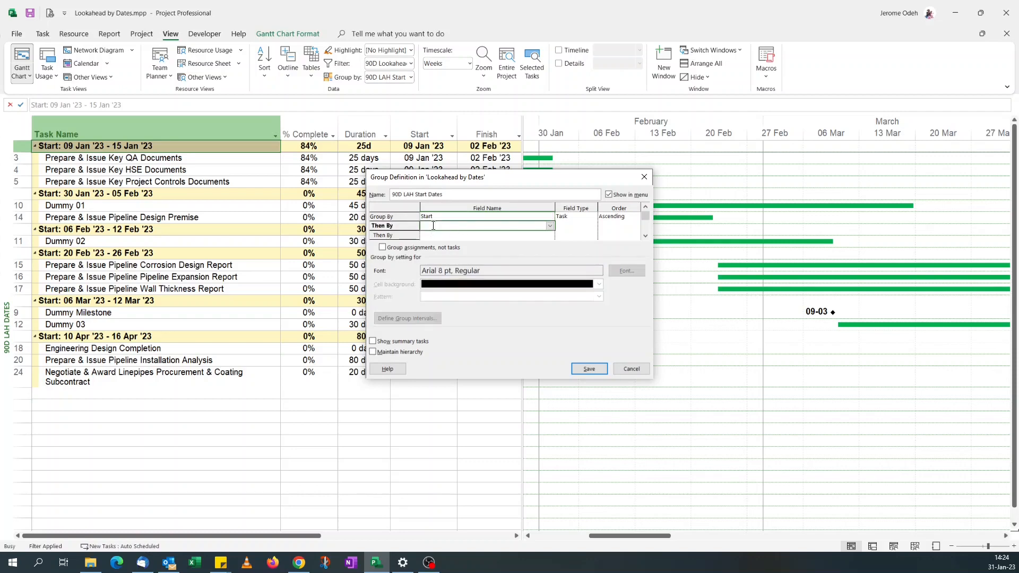
pyautogui.click(549, 225)
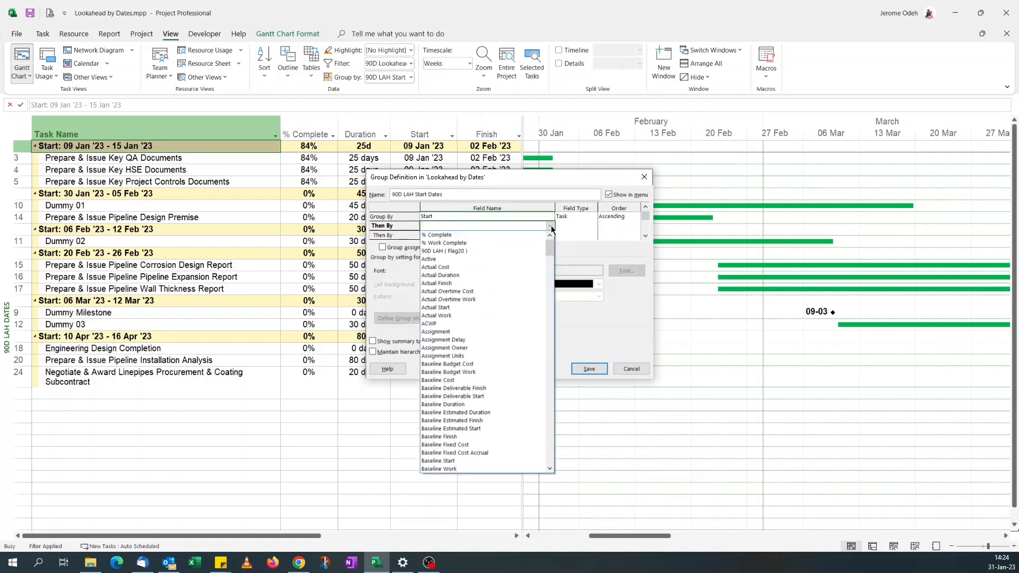
pyautogui.scroll(-3)
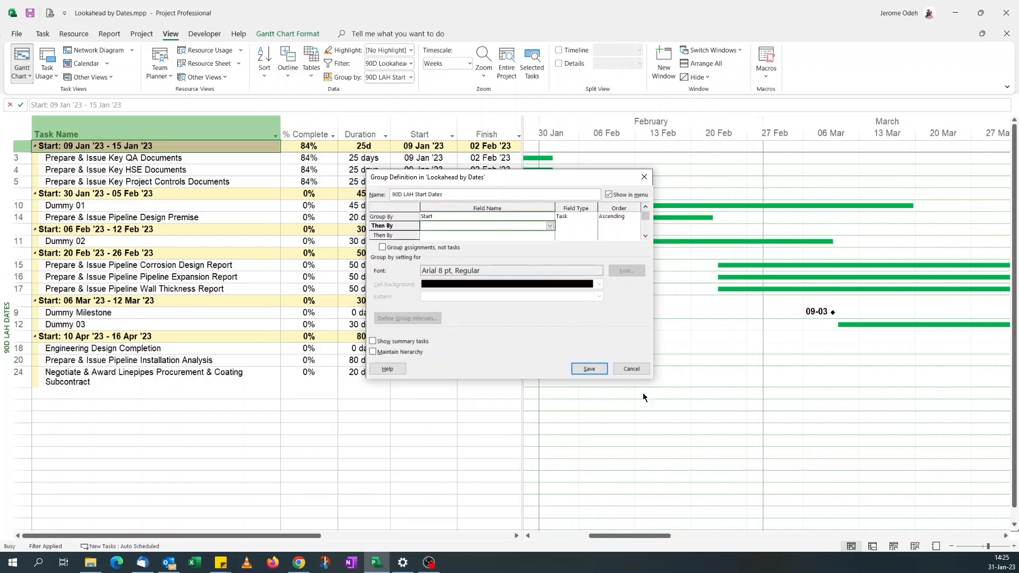
pyautogui.moveTo(416, 292)
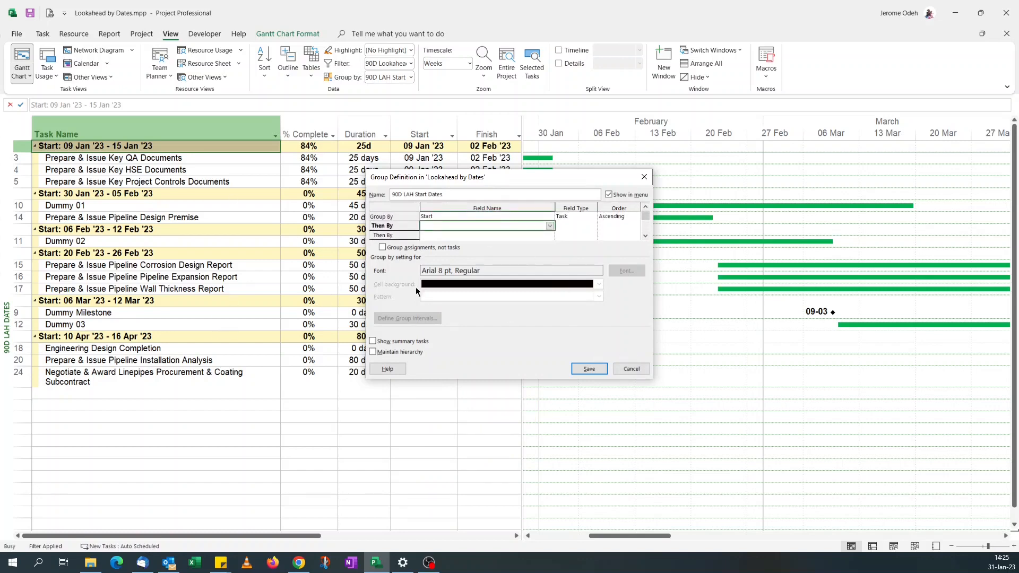